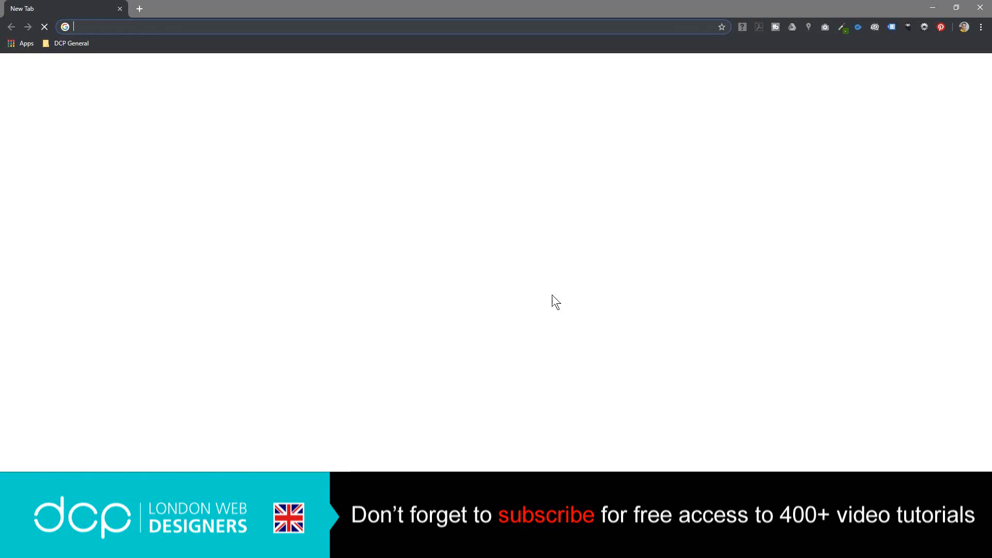
# Search Google for 'davinci resolve'
pyautogui.write('davinci resolve')
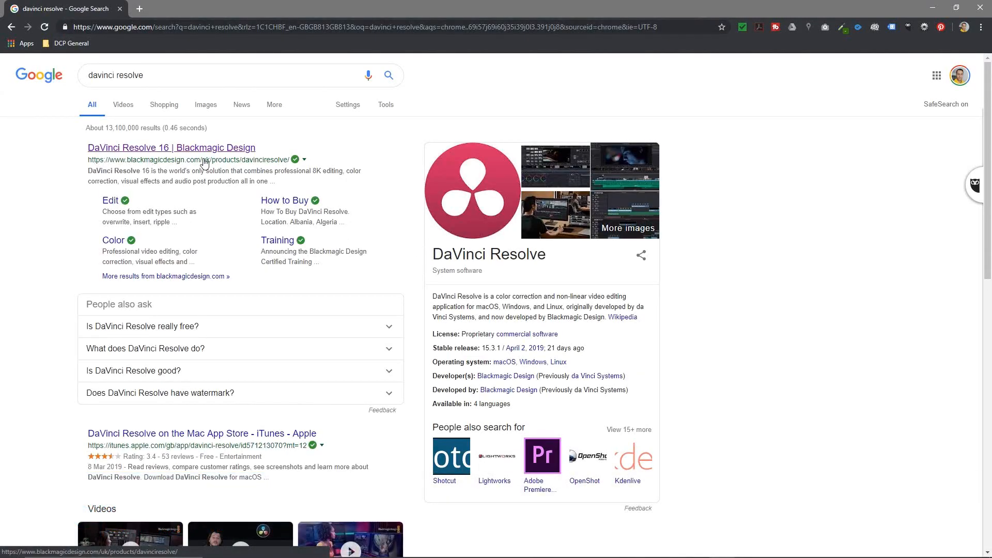
pyautogui.moveTo(375, 177)
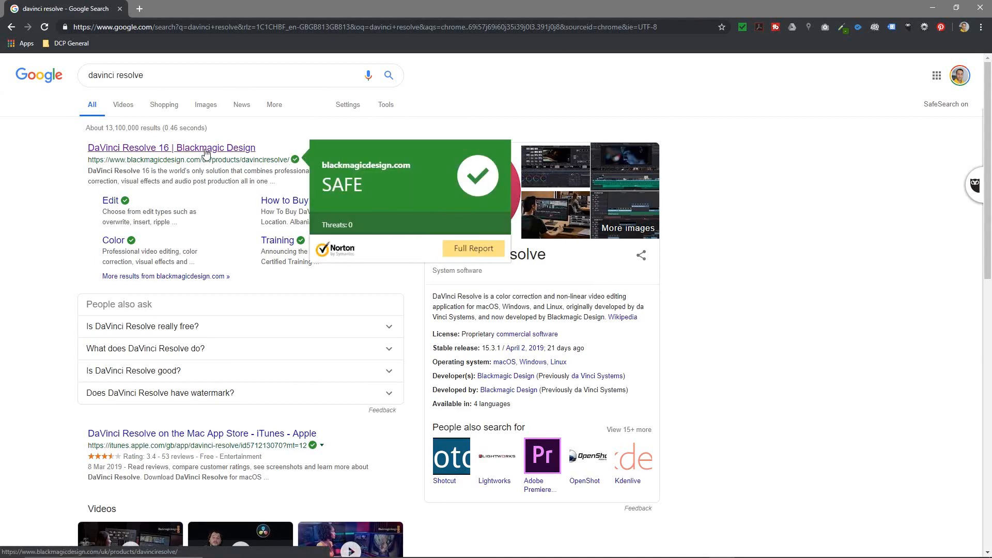
# Open the Blackmagic DaVinci Resolve 16 page and scroll down to its download options
pyautogui.click(171, 147)
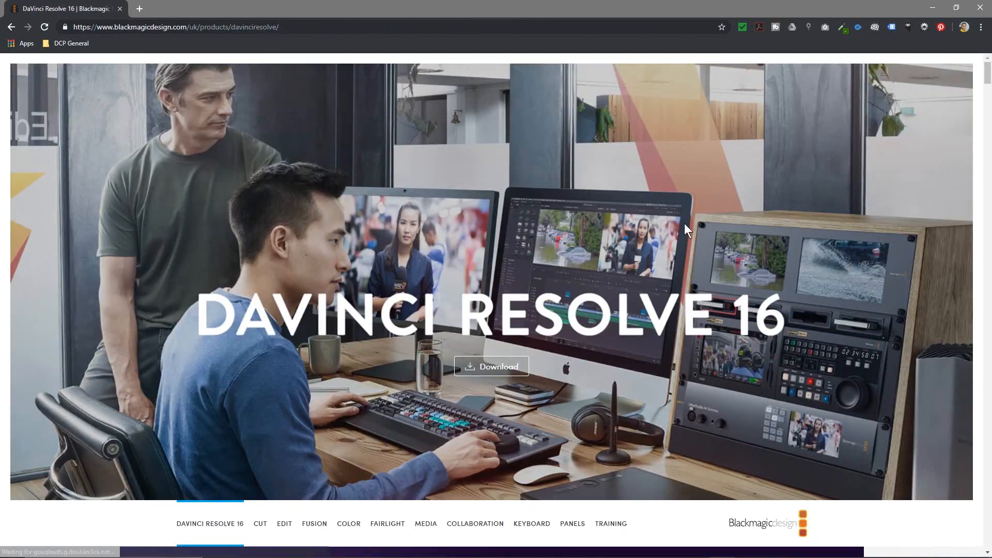
pyautogui.moveTo(422, 192)
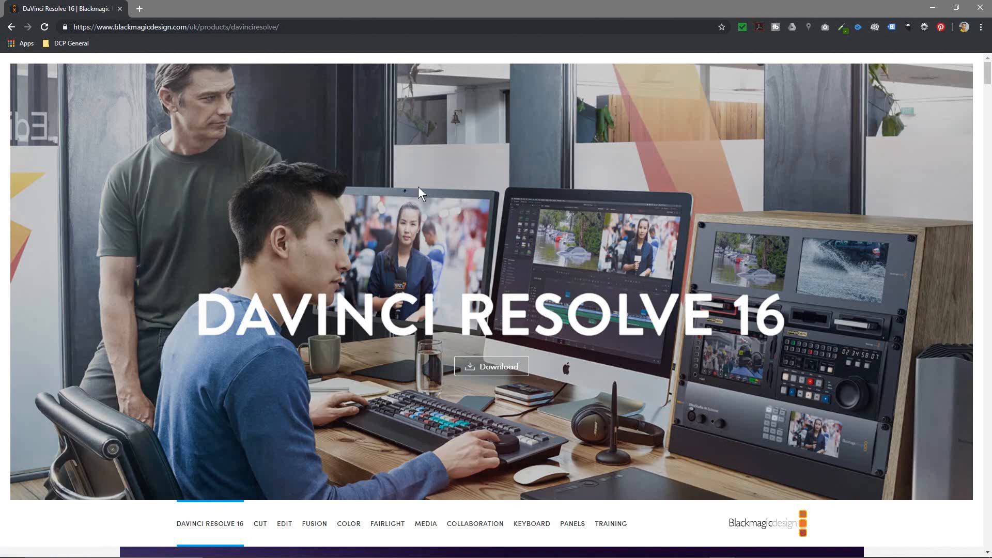
pyautogui.moveTo(479, 262)
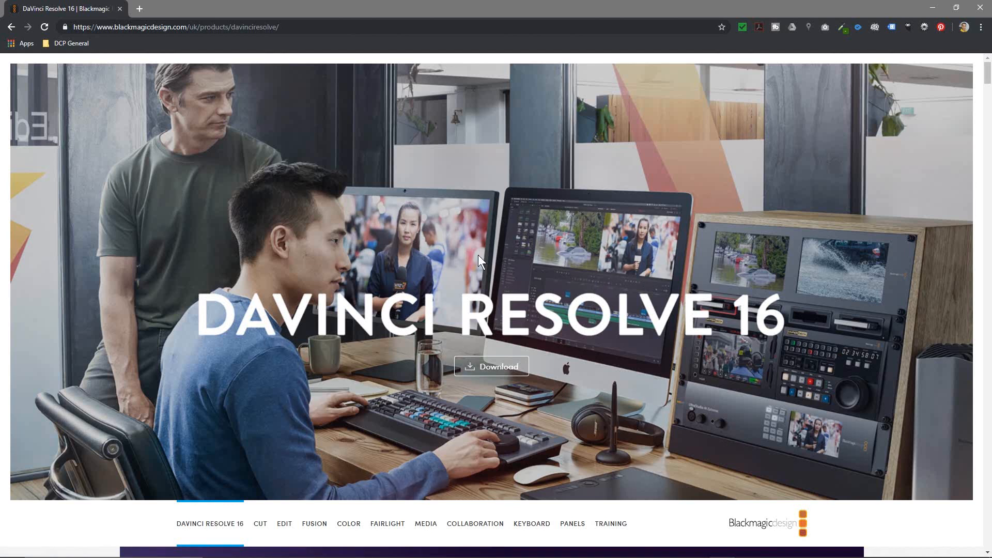
pyautogui.moveTo(970, 100)
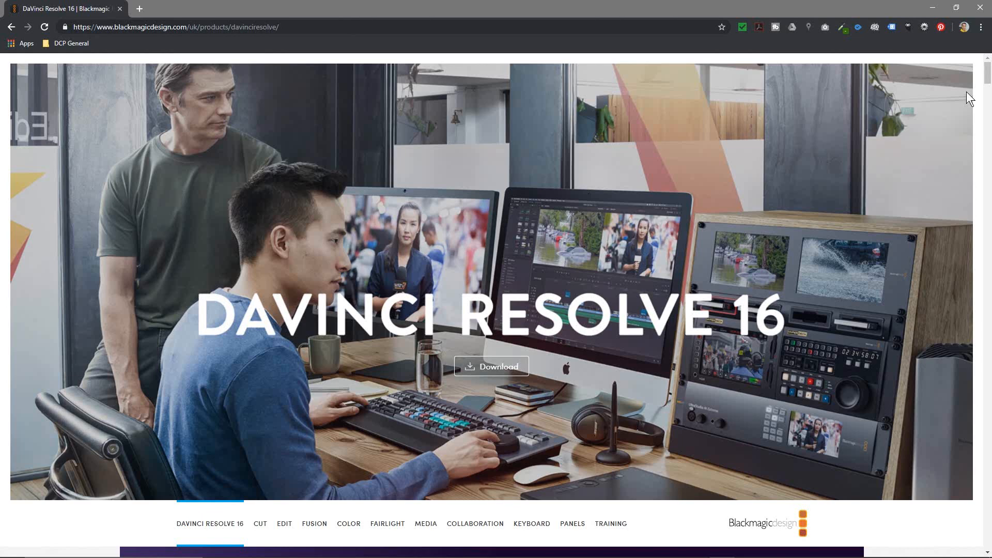
pyautogui.moveTo(936, 124)
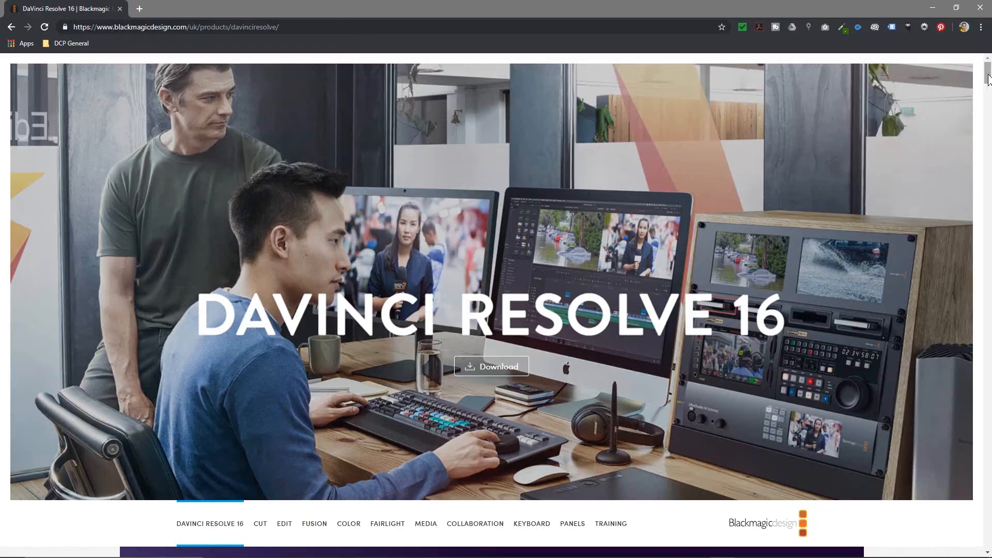
pyautogui.scroll(-3)
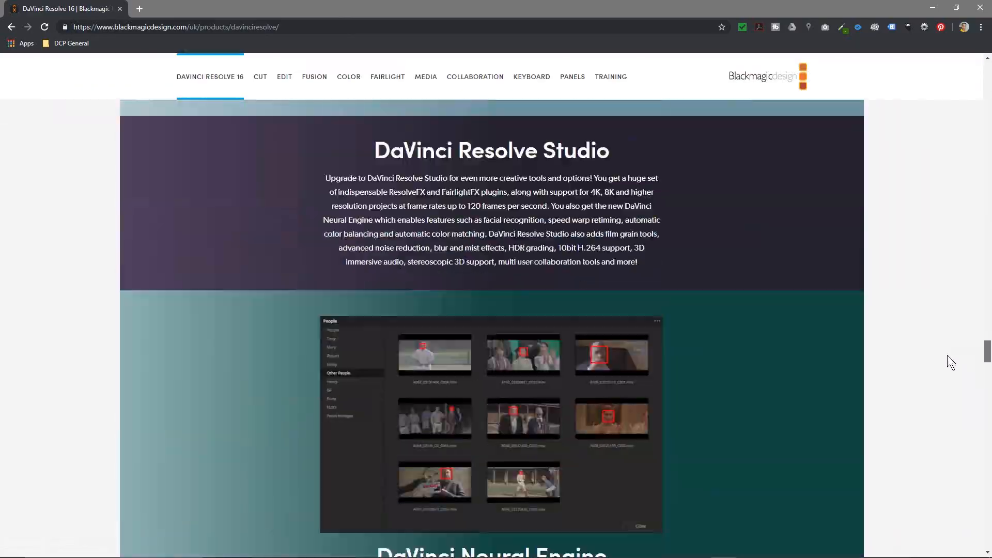
pyautogui.scroll(-3)
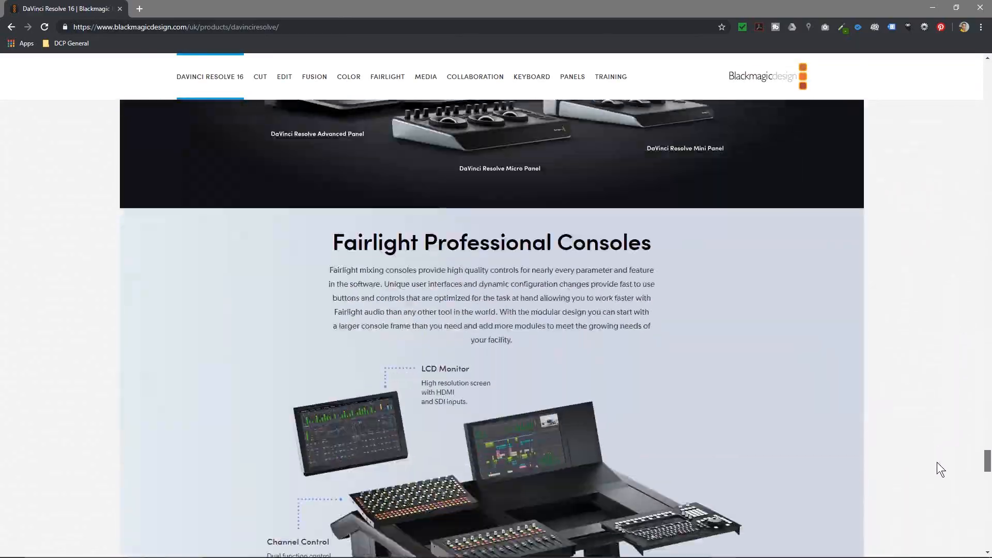
pyautogui.scroll(-3)
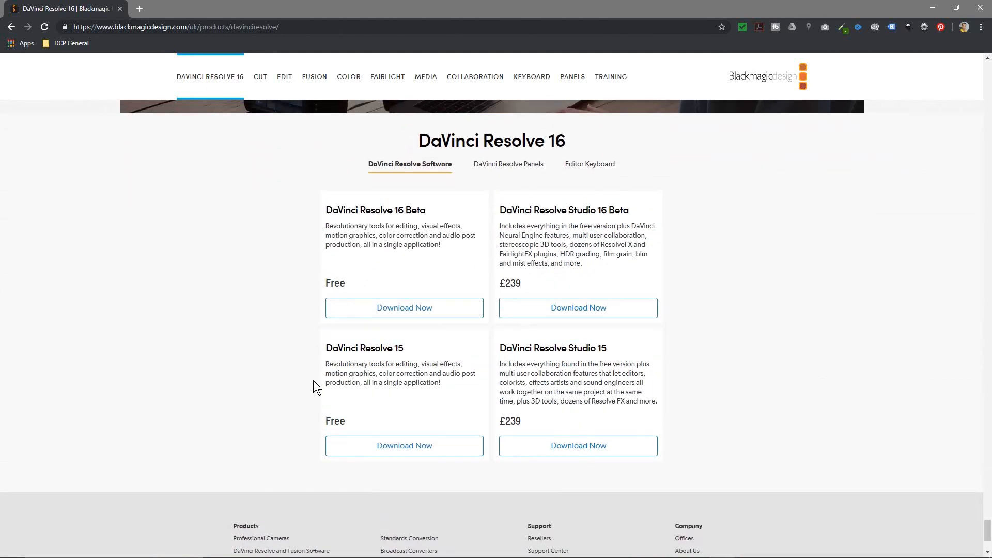
pyautogui.moveTo(394, 360)
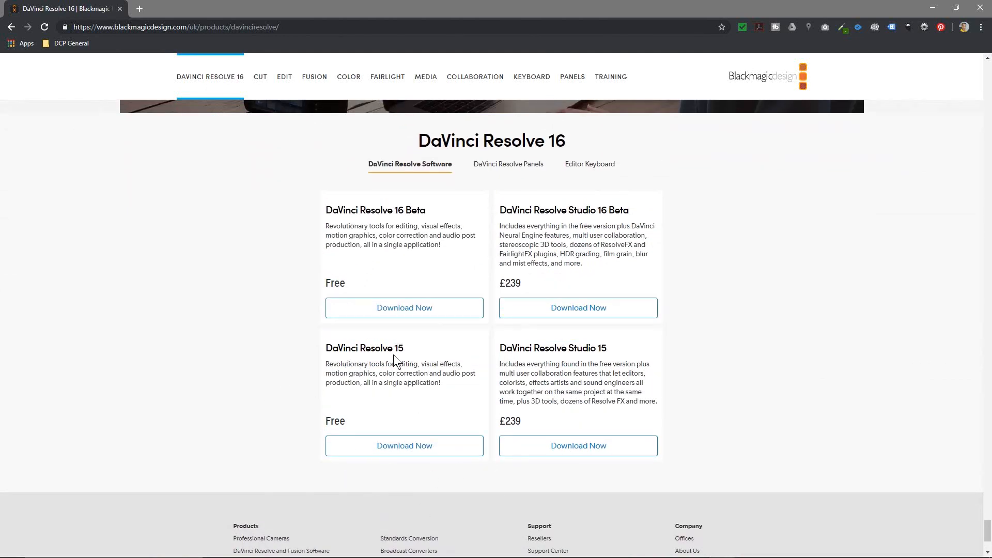
pyautogui.doubleClick(375, 210)
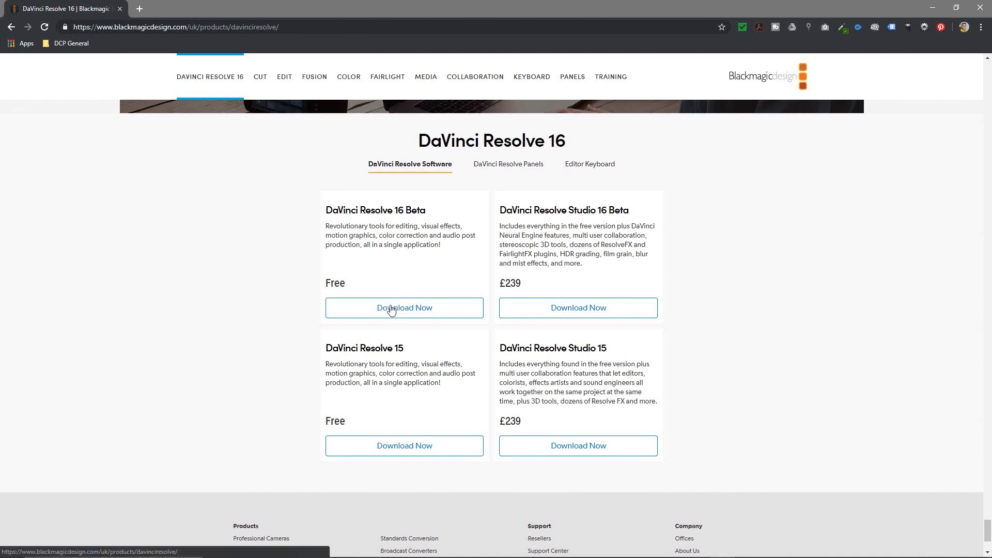
# Choose the Windows DaVinci Resolve 16 Beta download and enter 'Edit Youtube Videos' as usage
pyautogui.click(403, 307)
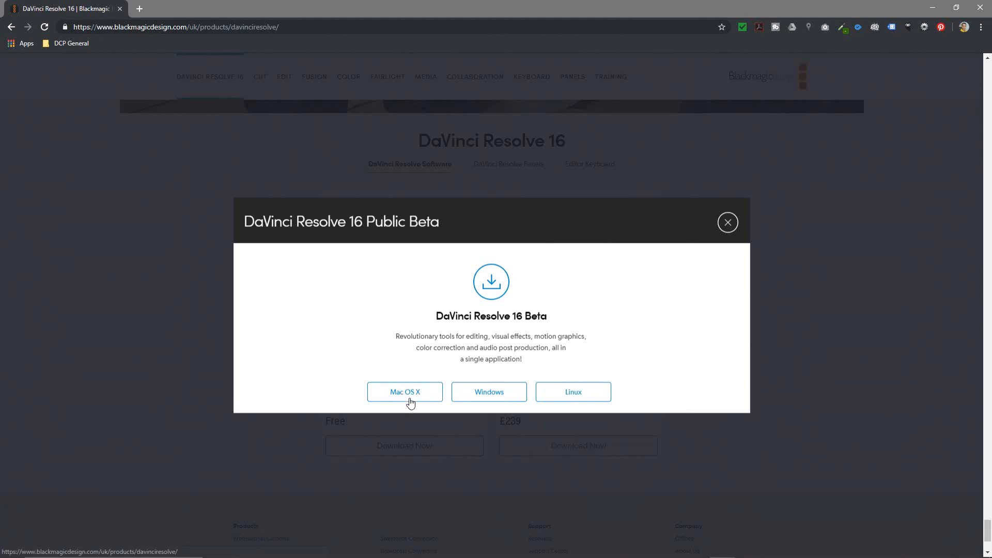
pyautogui.moveTo(482, 395)
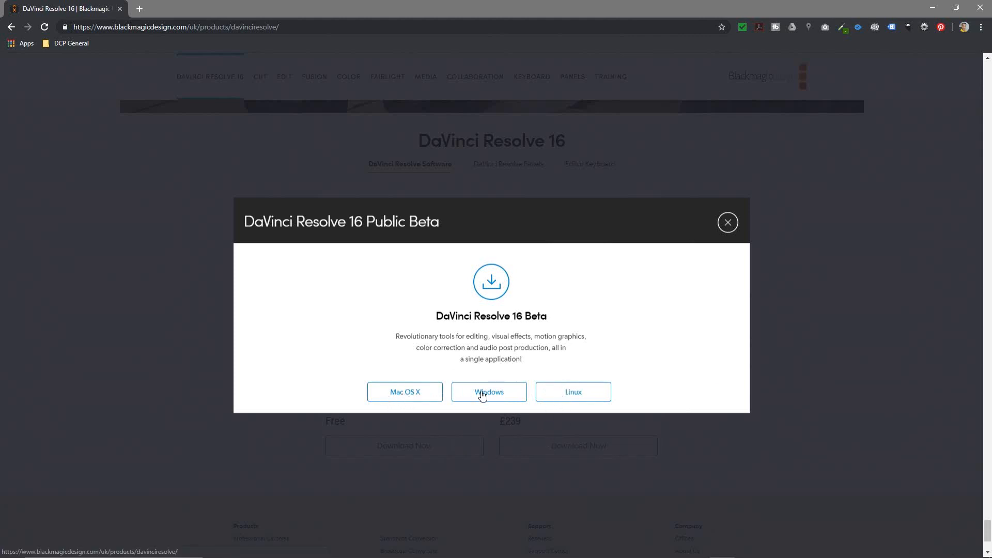
pyautogui.click(489, 392)
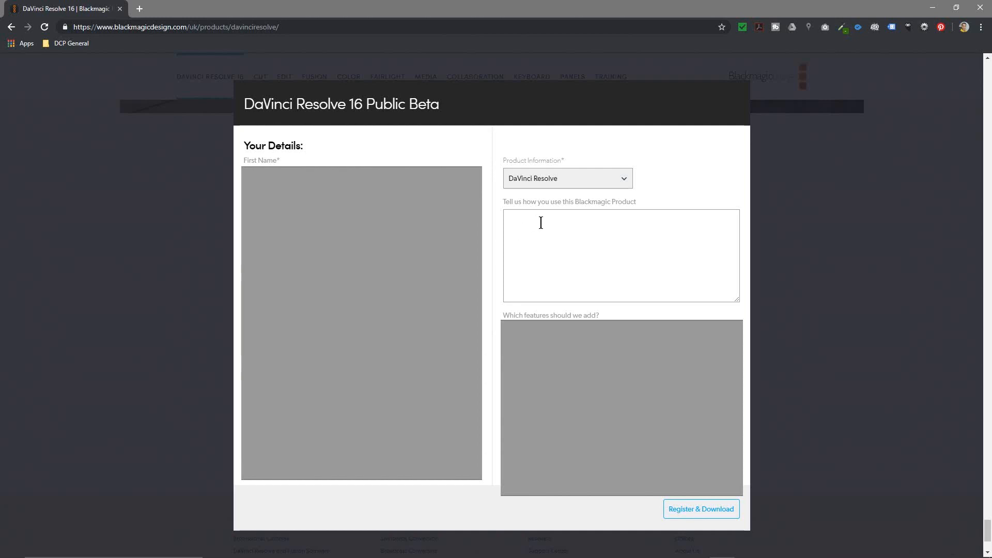
pyautogui.moveTo(614, 247)
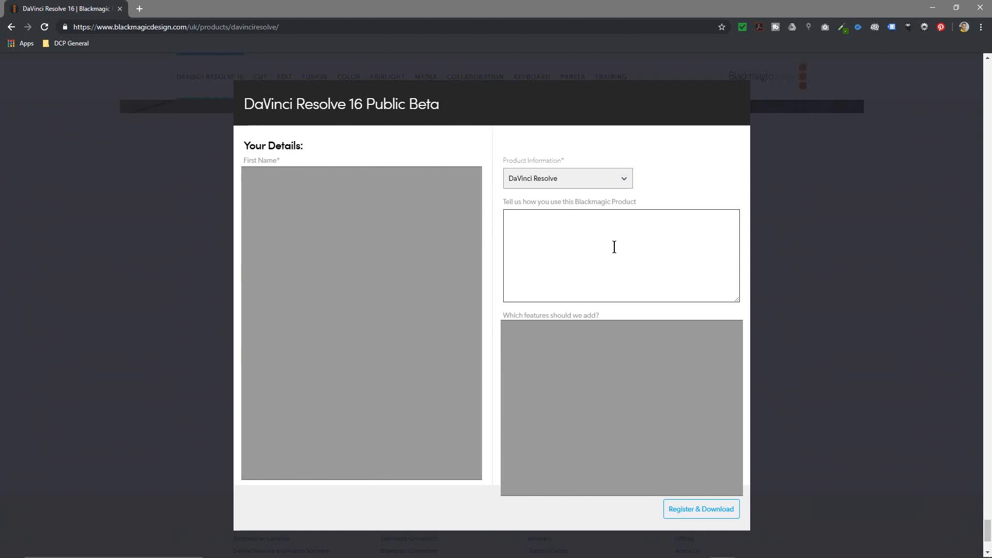
pyautogui.write('Edit Youtube Videos')
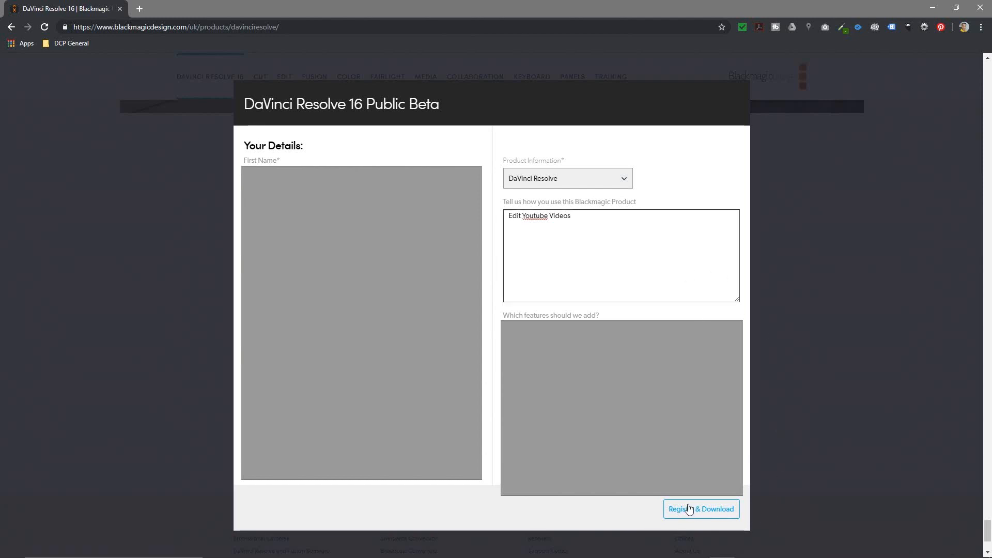
# Submit the registration and download DaVinci_Resolve_16.0b1_Windows.zip
pyautogui.click(701, 508)
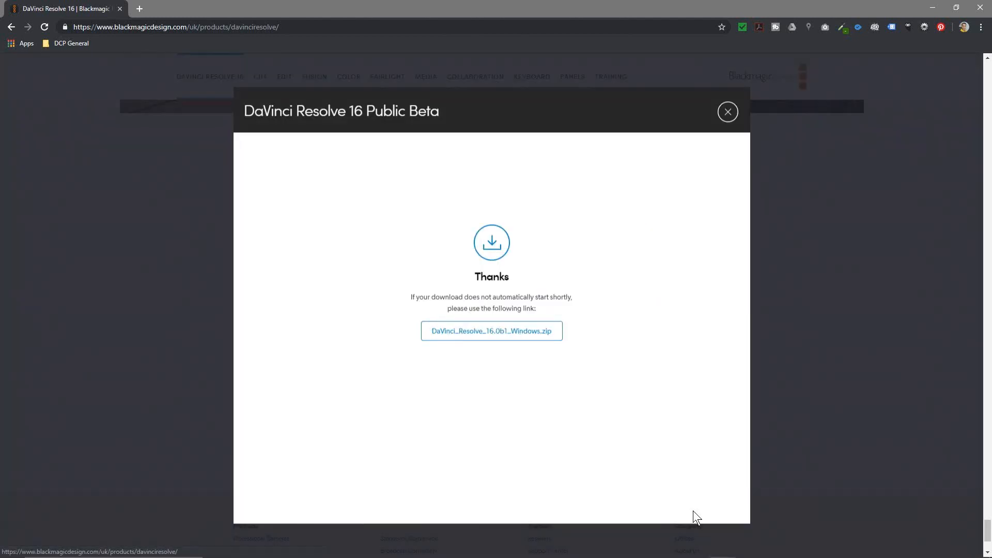
pyautogui.moveTo(491, 331)
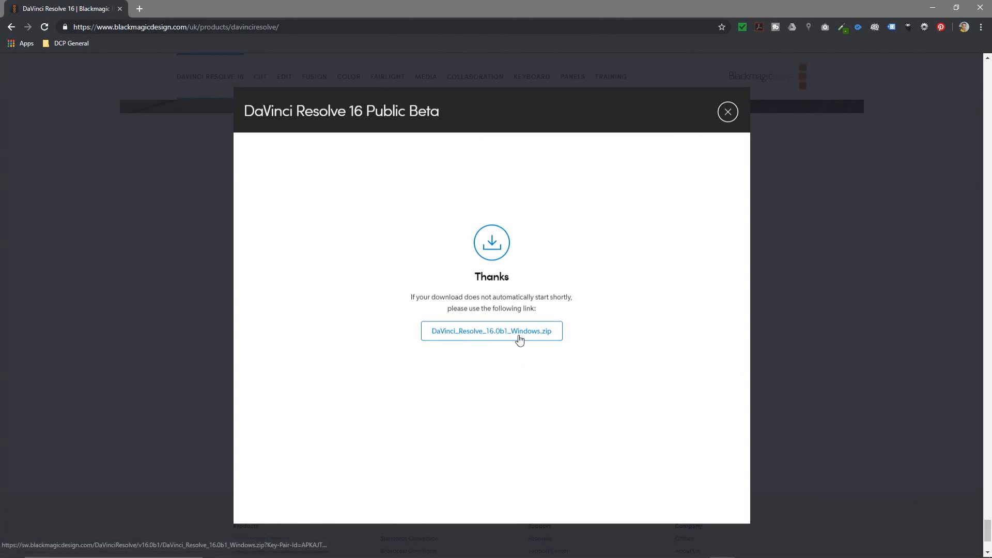
pyautogui.click(491, 331)
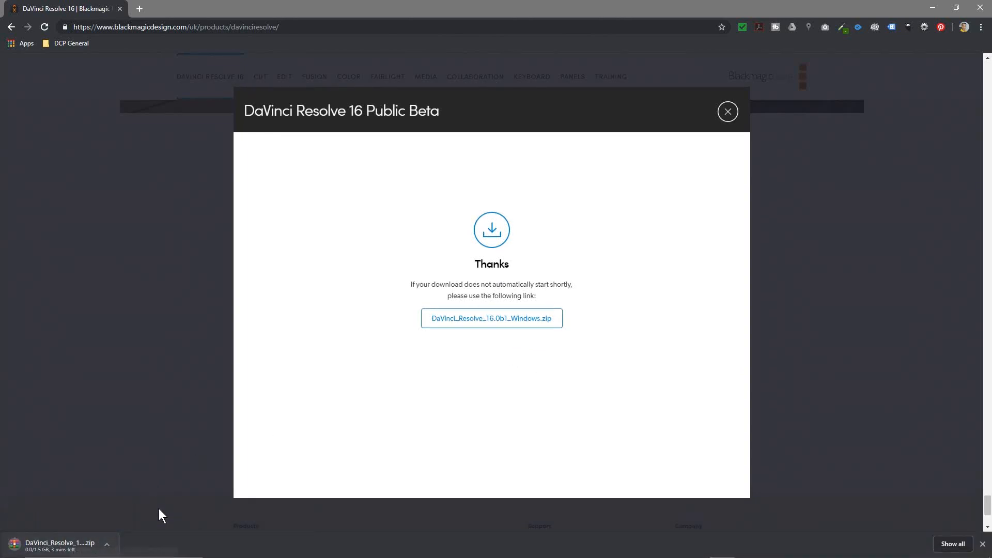
pyautogui.moveTo(333, 460)
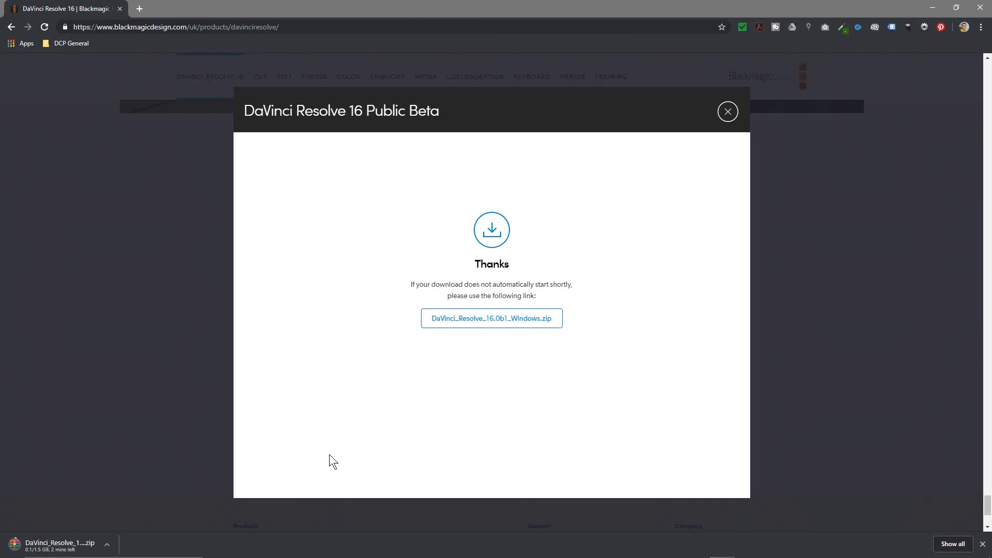
pyautogui.moveTo(89, 533)
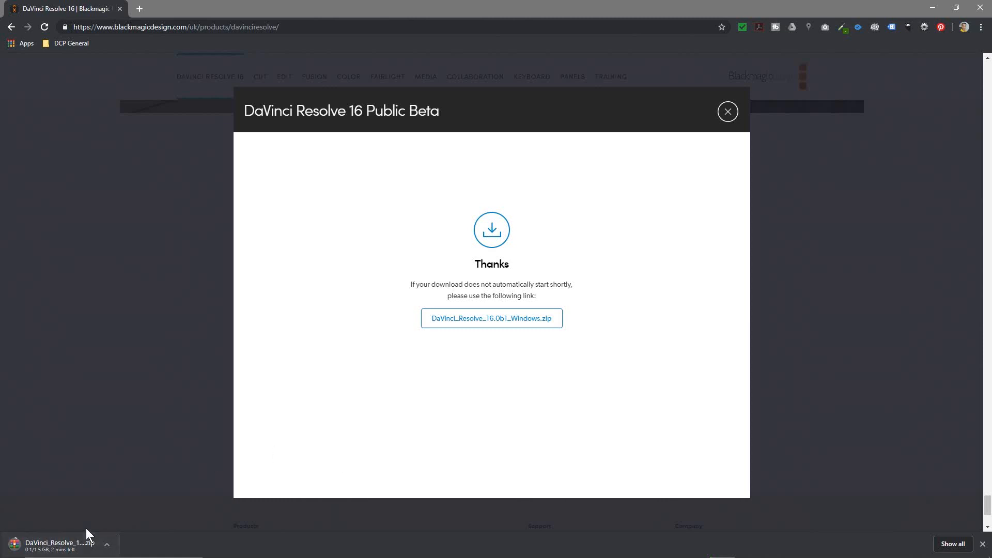
pyautogui.moveTo(71, 546)
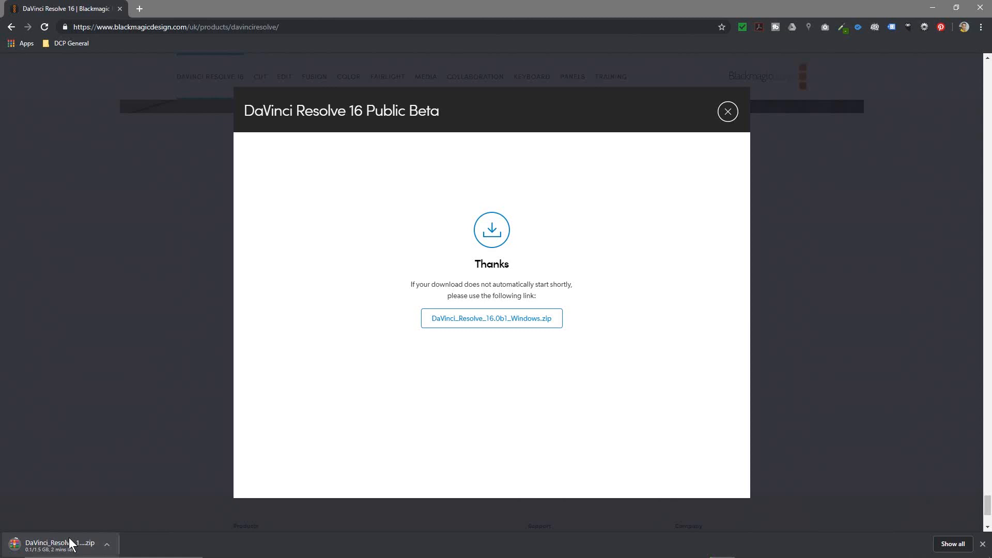
pyautogui.moveTo(86, 412)
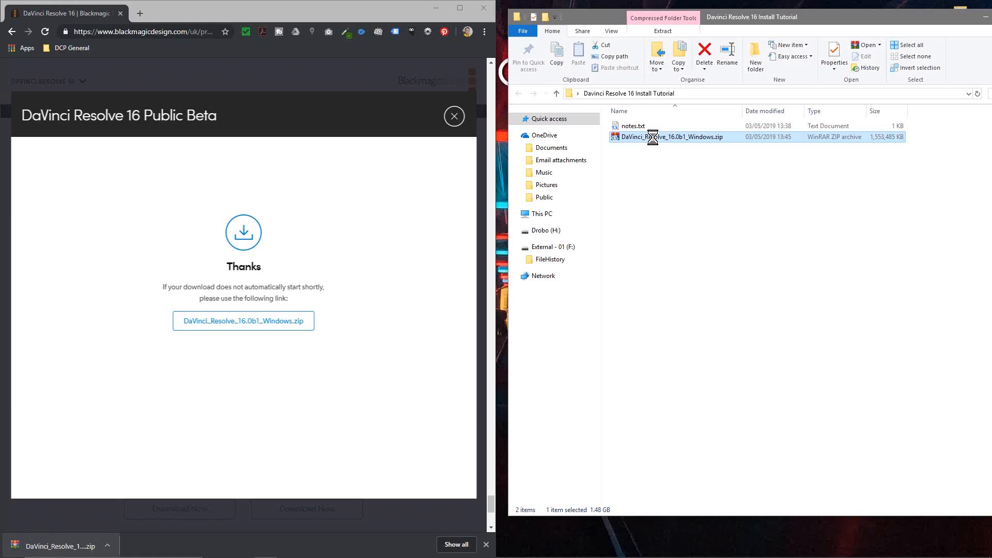
# Extract the zip to its own folder, delete the archive, and select the installer .exe
pyautogui.rightClick(651, 136)
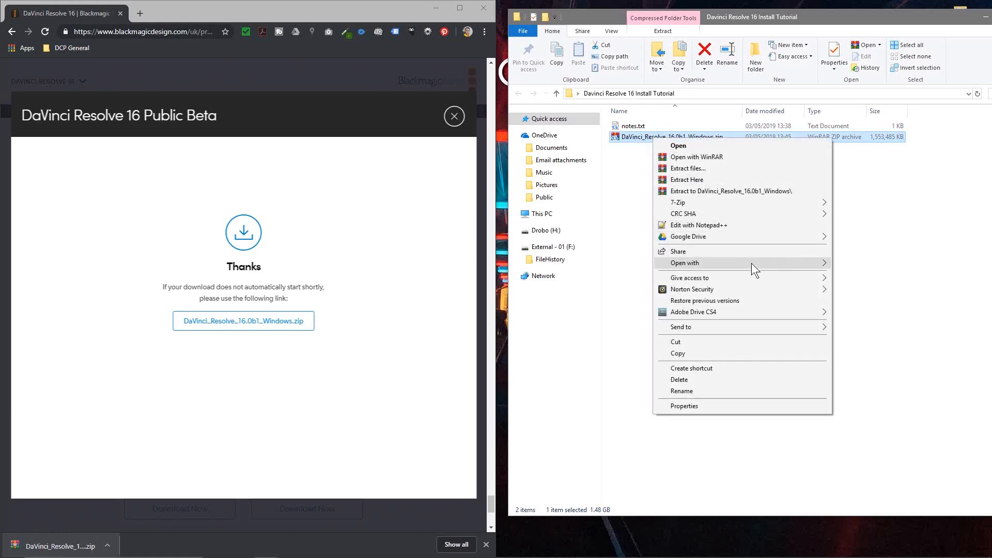
pyautogui.moveTo(731, 191)
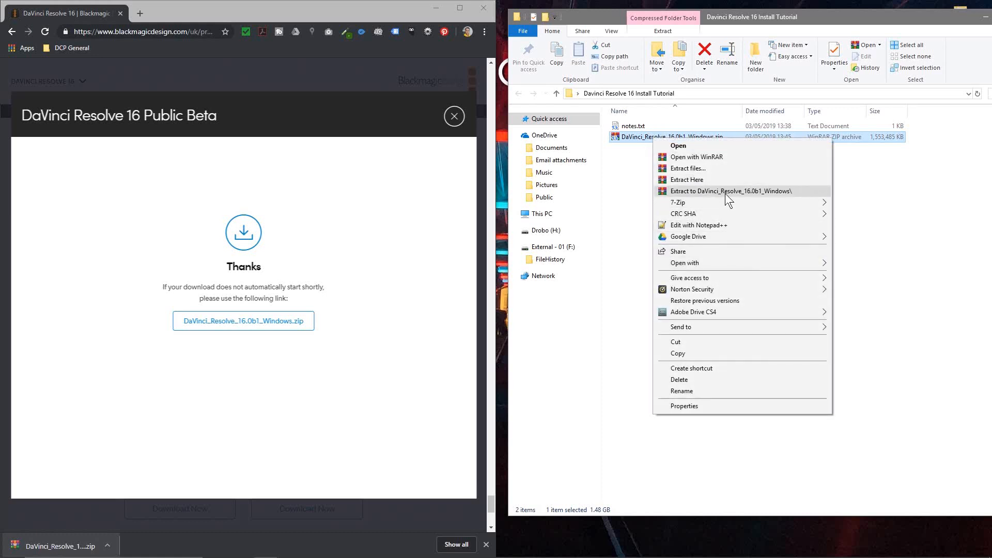
pyautogui.click(687, 179)
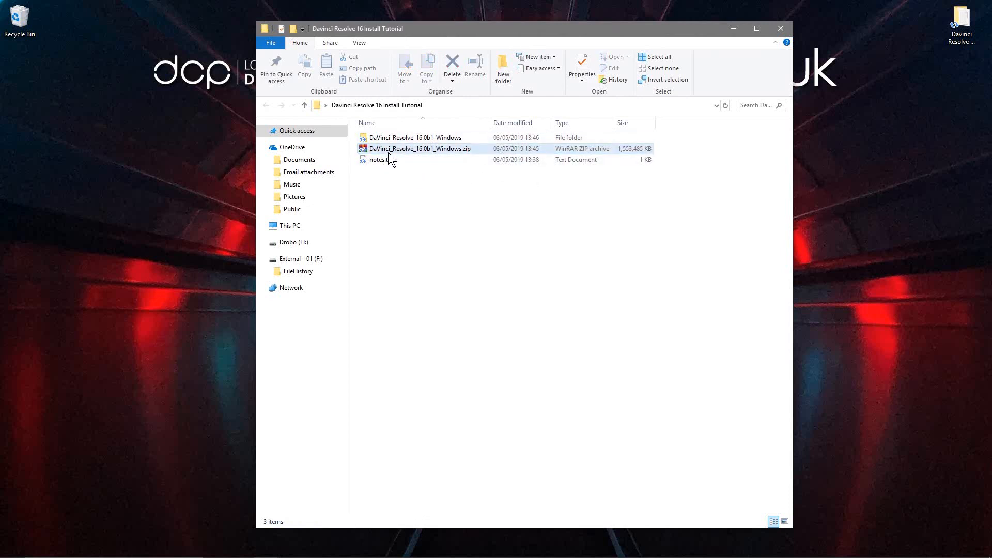
pyautogui.click(451, 65)
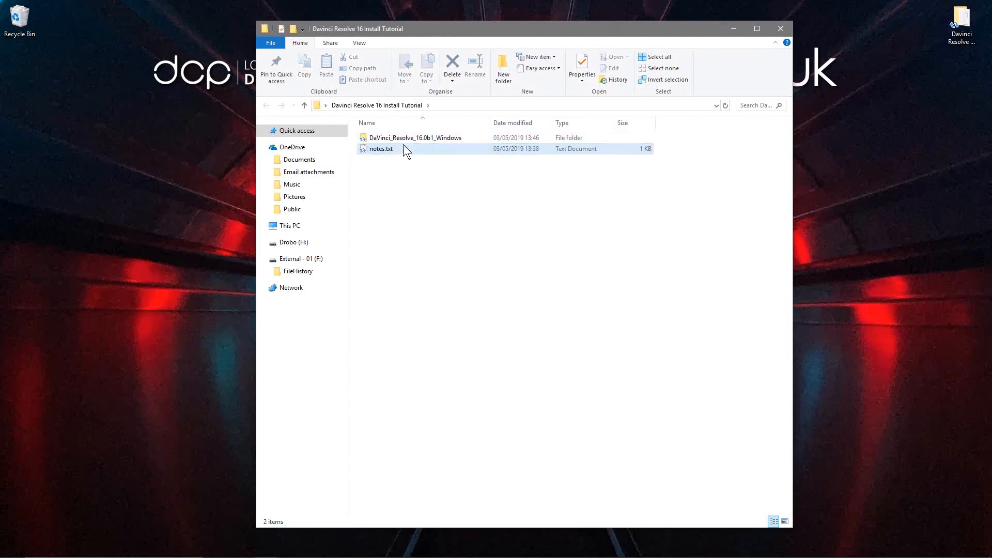
pyautogui.doubleClick(417, 138)
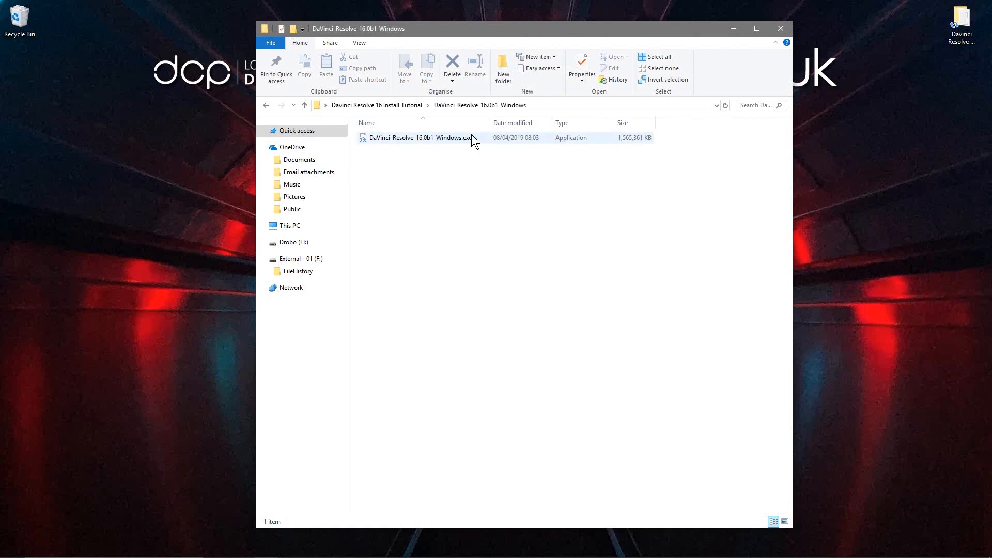
pyautogui.click(421, 137)
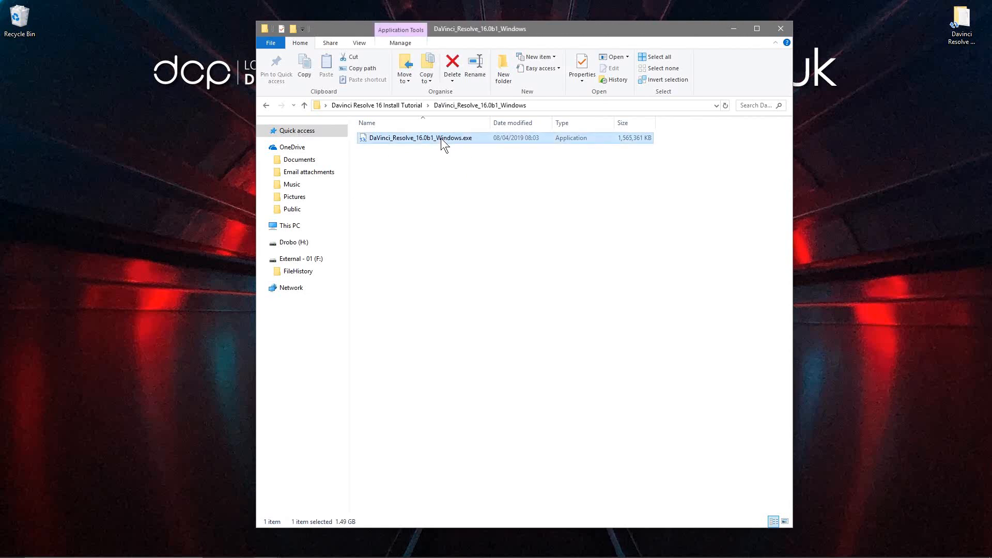
# Launch DaVinci_Resolve_16.0b1_Windows.exe and look through the component list
pyautogui.doubleClick(422, 137)
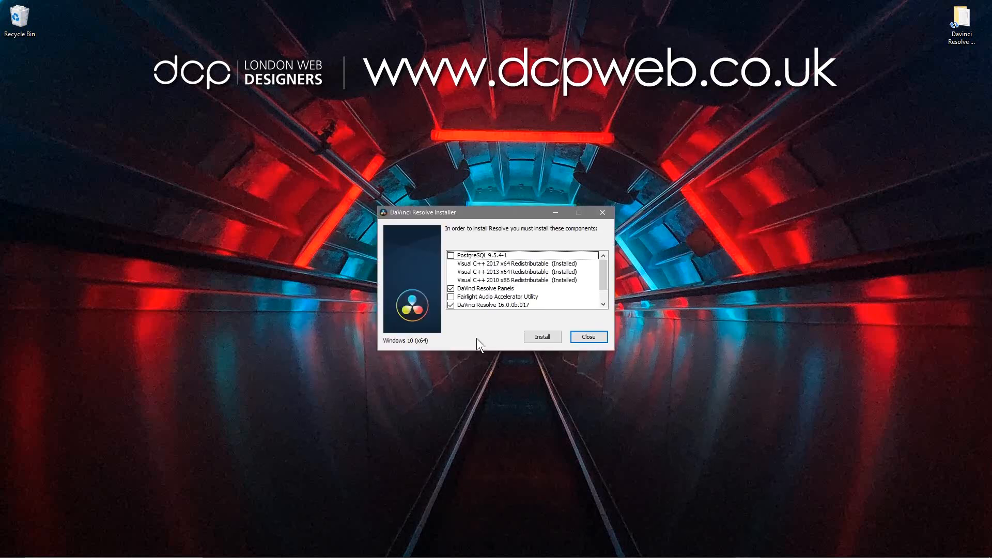
pyautogui.moveTo(516, 242)
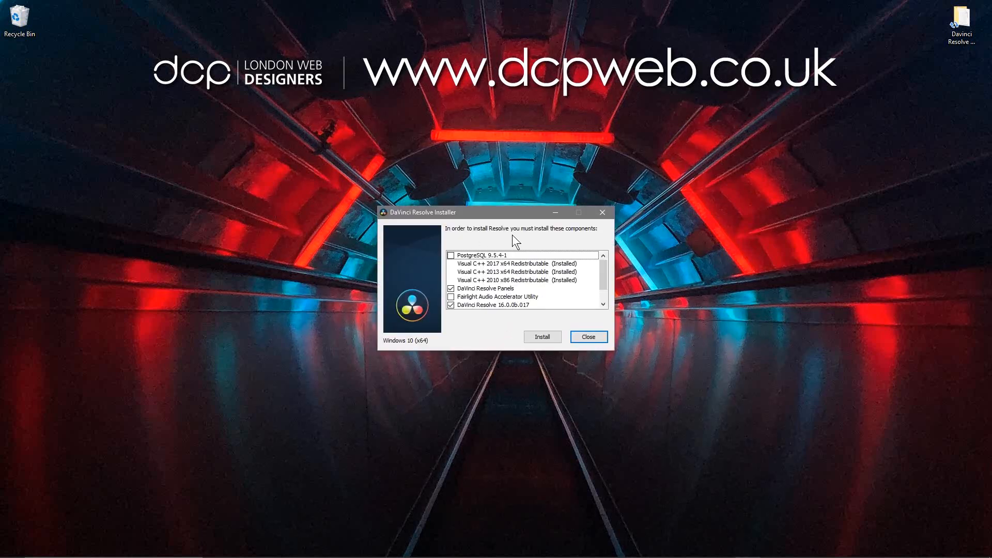
pyautogui.moveTo(557, 264)
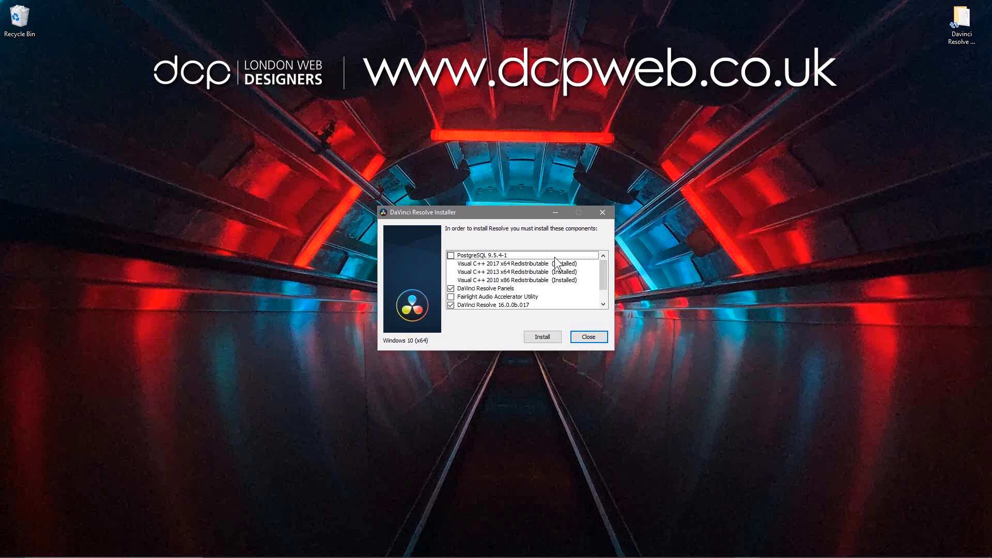
pyautogui.scroll(-3)
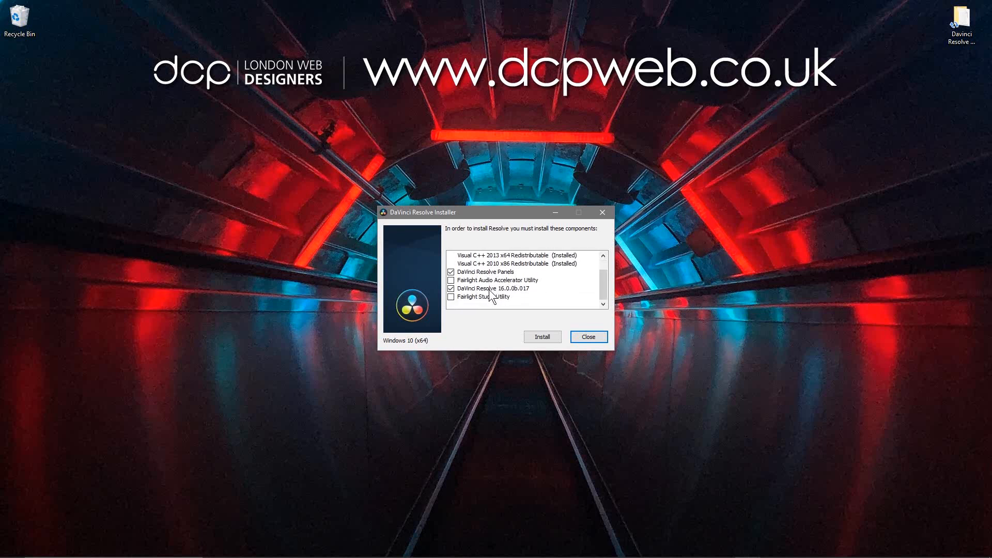
pyautogui.scroll(3)
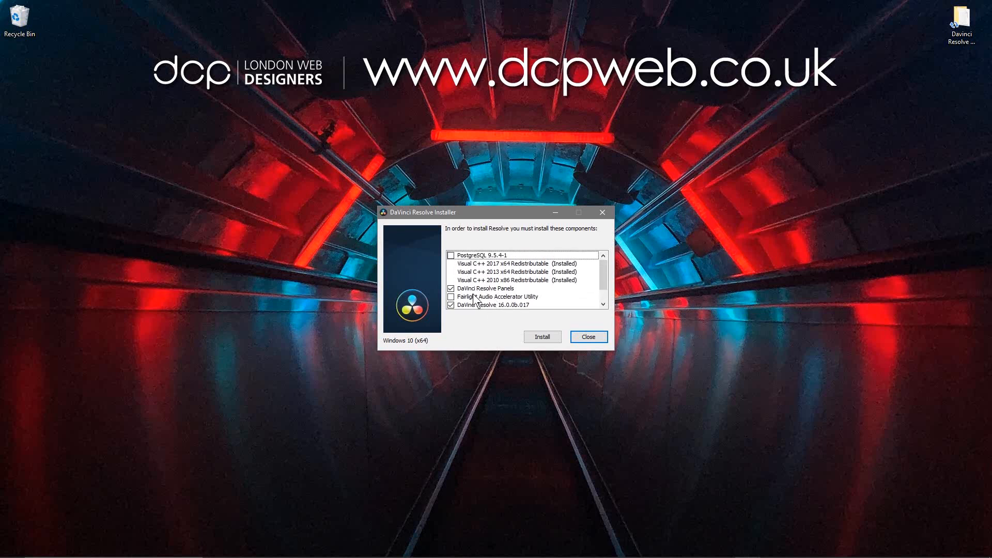
pyautogui.moveTo(542, 335)
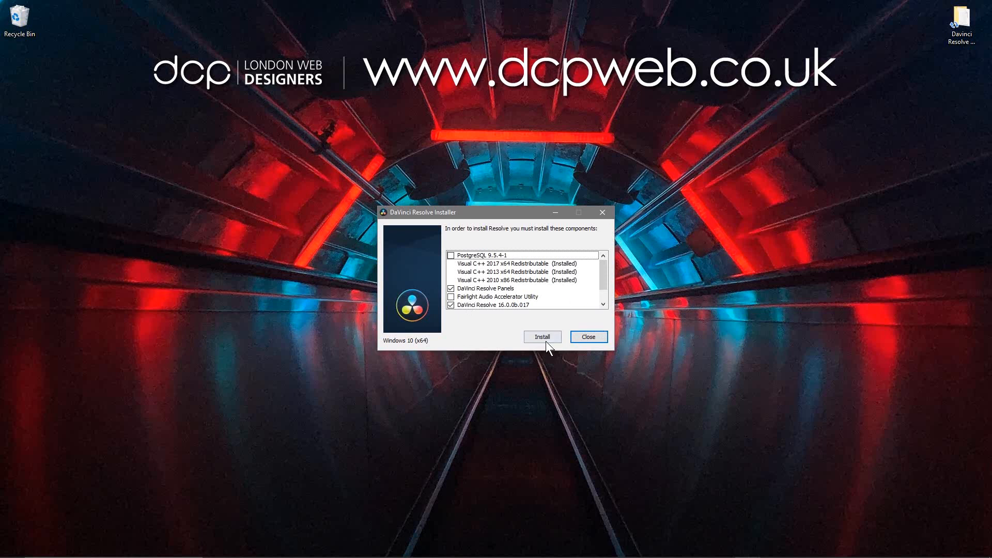
# Start installing Resolve, accepting the licence and keeping the default install folder
pyautogui.click(542, 336)
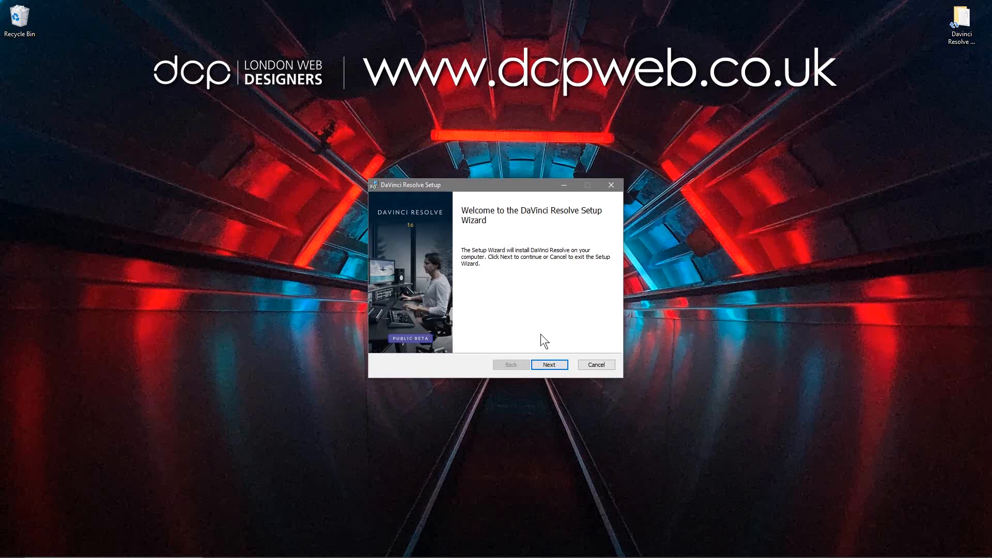
pyautogui.click(549, 365)
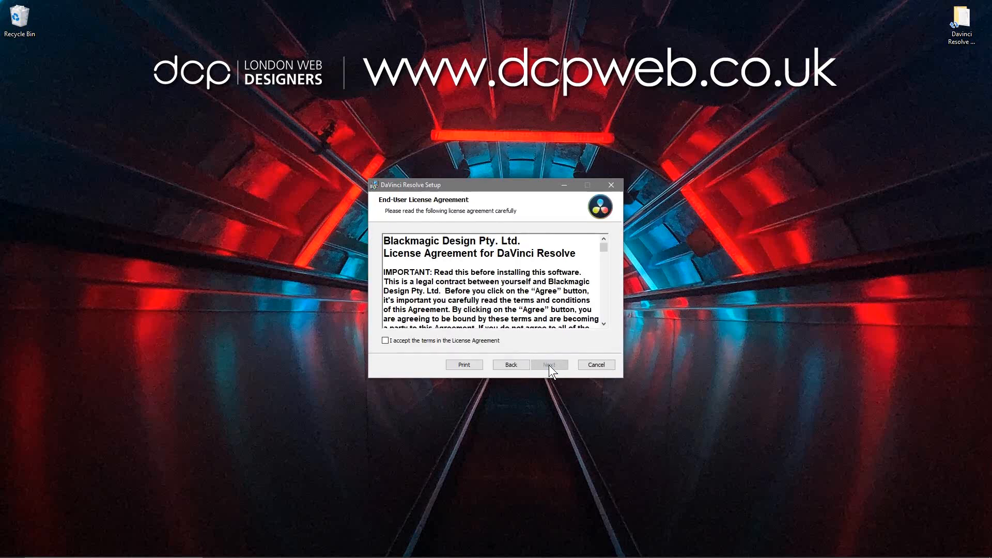
pyautogui.click(548, 364)
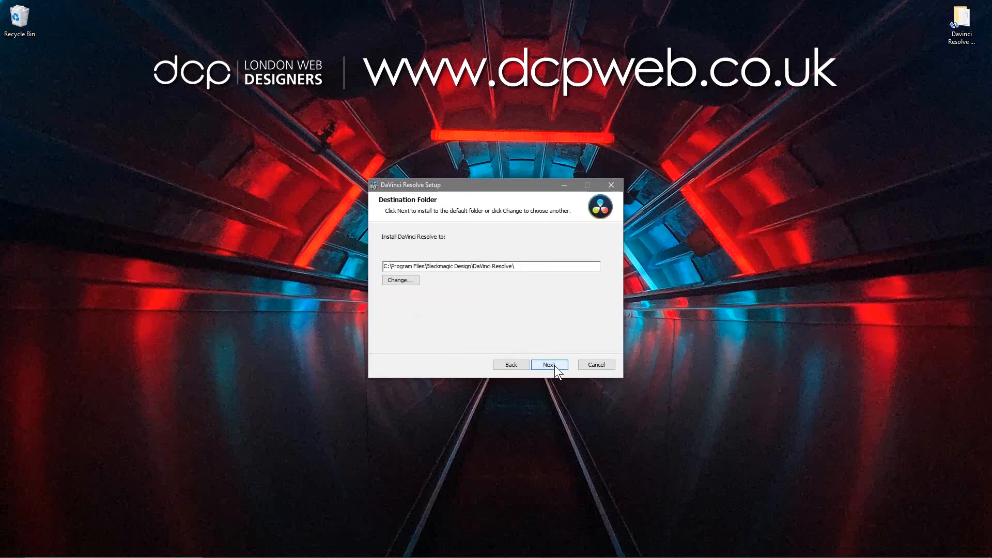
pyautogui.moveTo(491, 280)
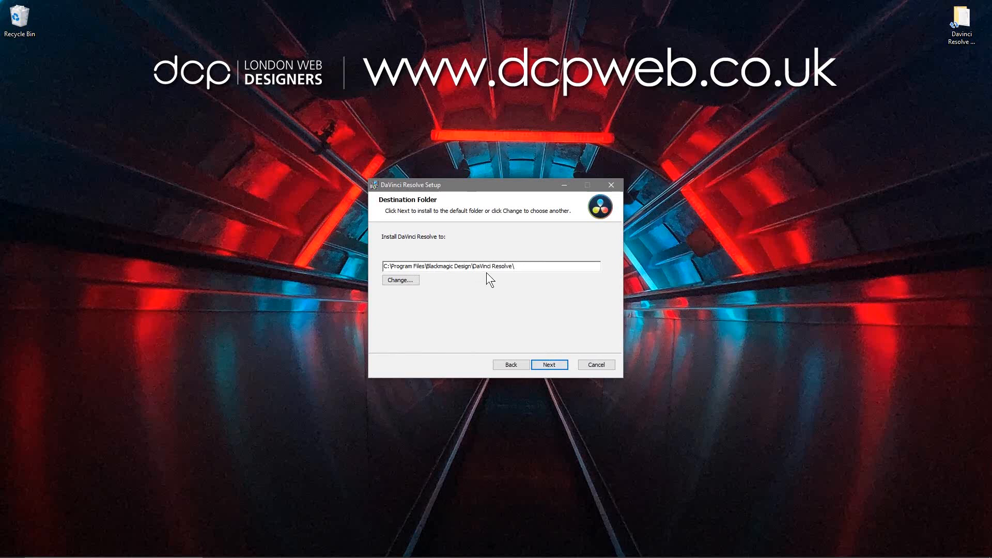
pyautogui.click(548, 364)
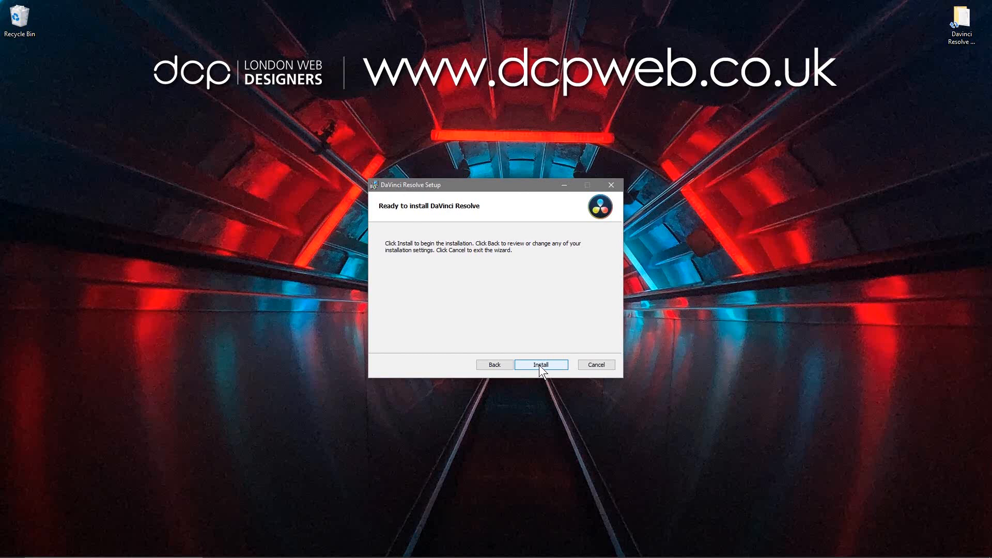
pyautogui.click(540, 364)
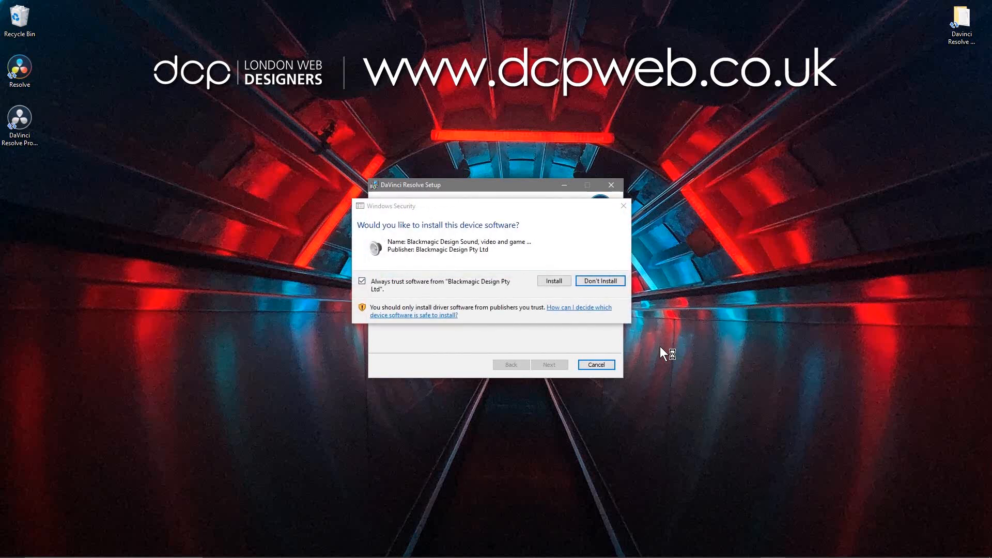
pyautogui.moveTo(442, 253)
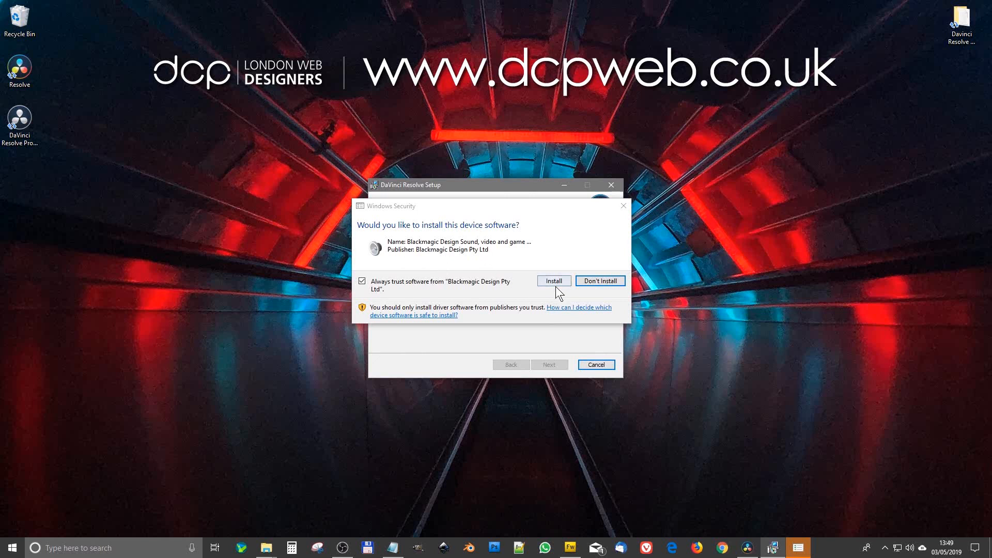
# Allow the Blackmagic device software, finish the wizard, and dismiss the success message
pyautogui.click(552, 280)
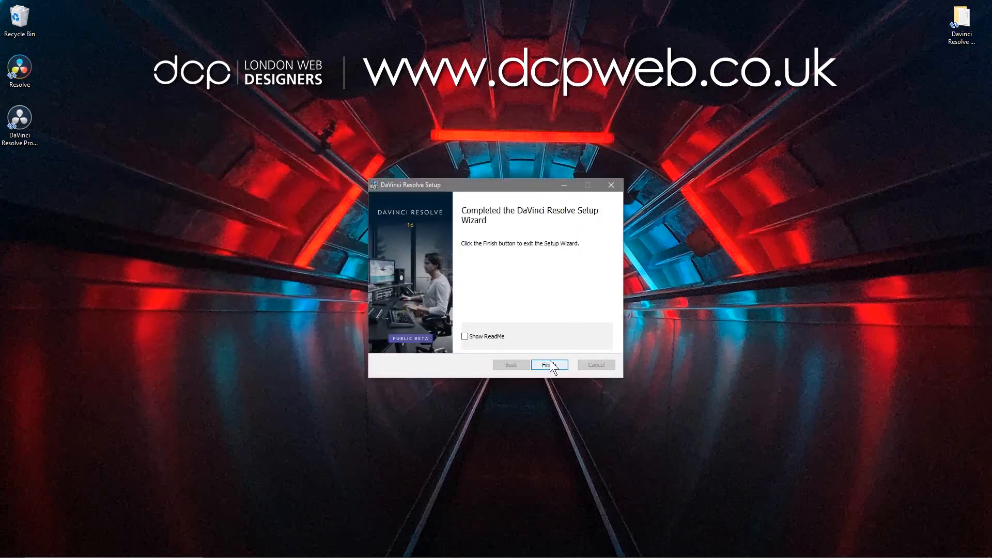
pyautogui.click(547, 364)
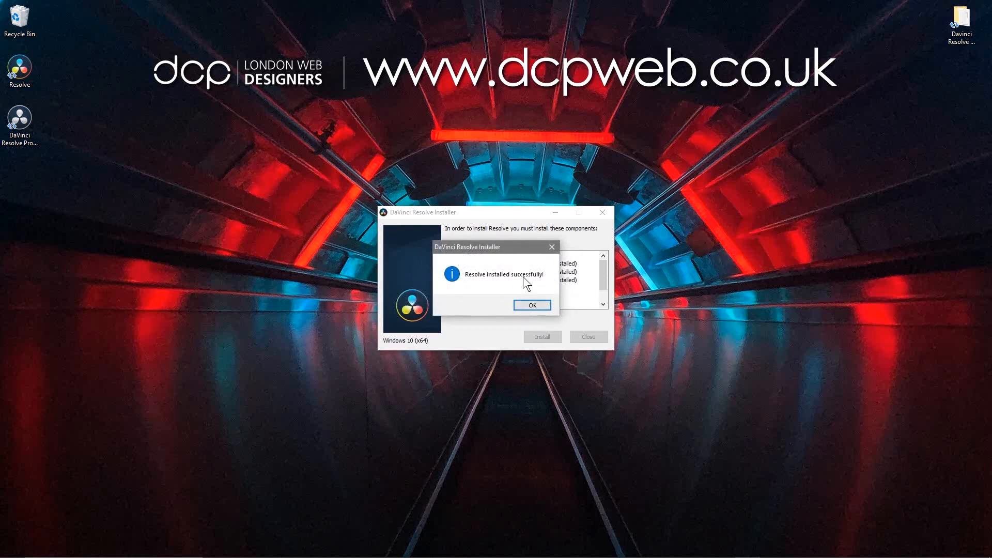
pyautogui.click(532, 305)
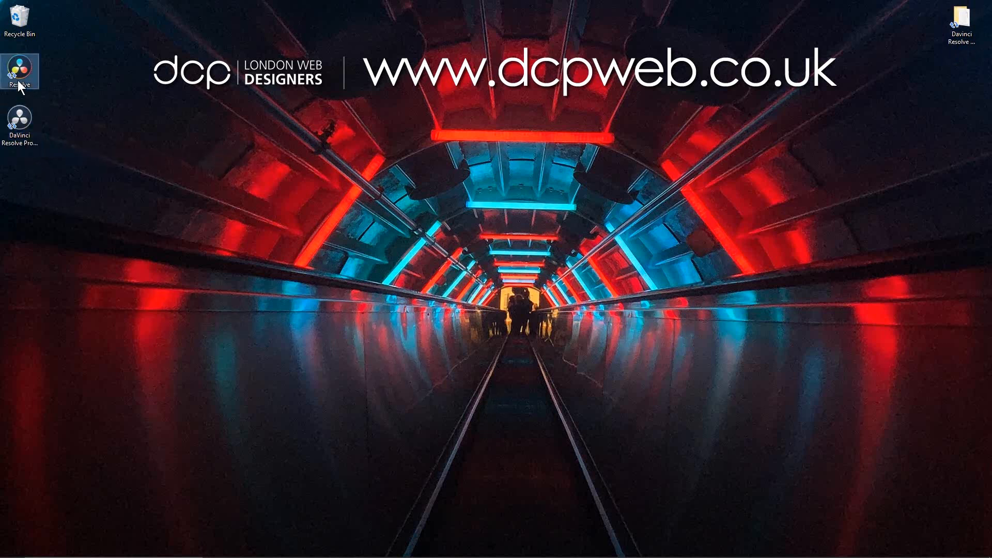
pyautogui.moveTo(20, 71)
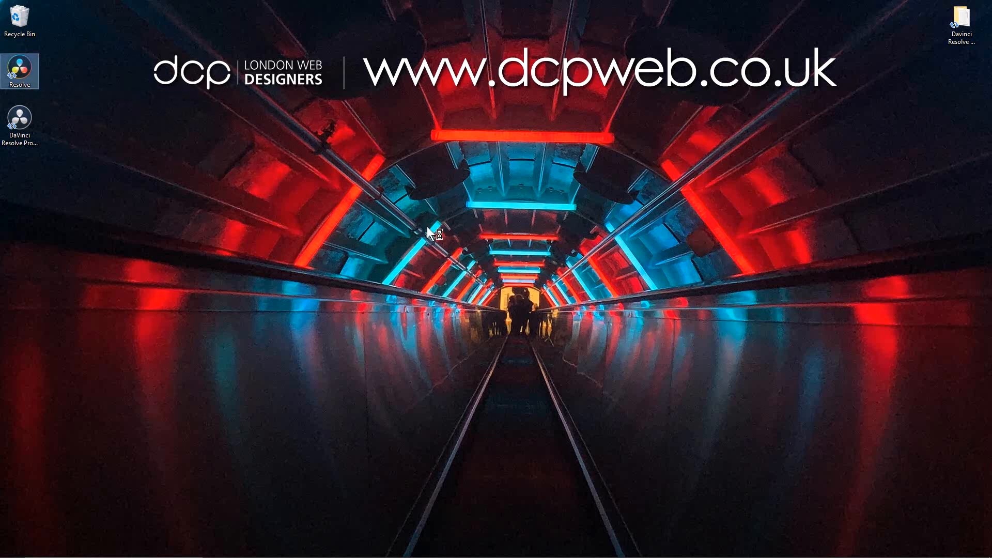
# Start DaVinci Resolve from its desktop shortcut
pyautogui.doubleClick(19, 71)
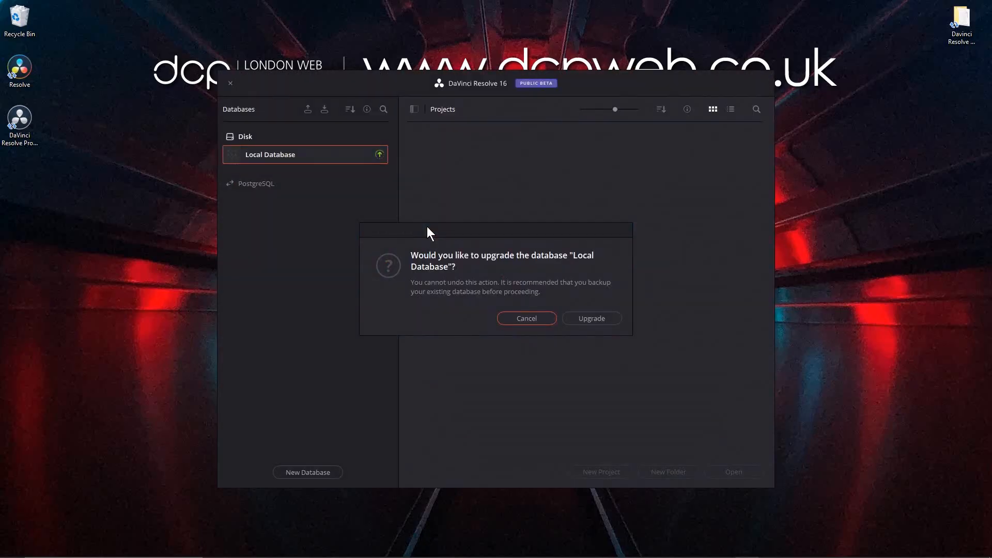
pyautogui.moveTo(485, 261)
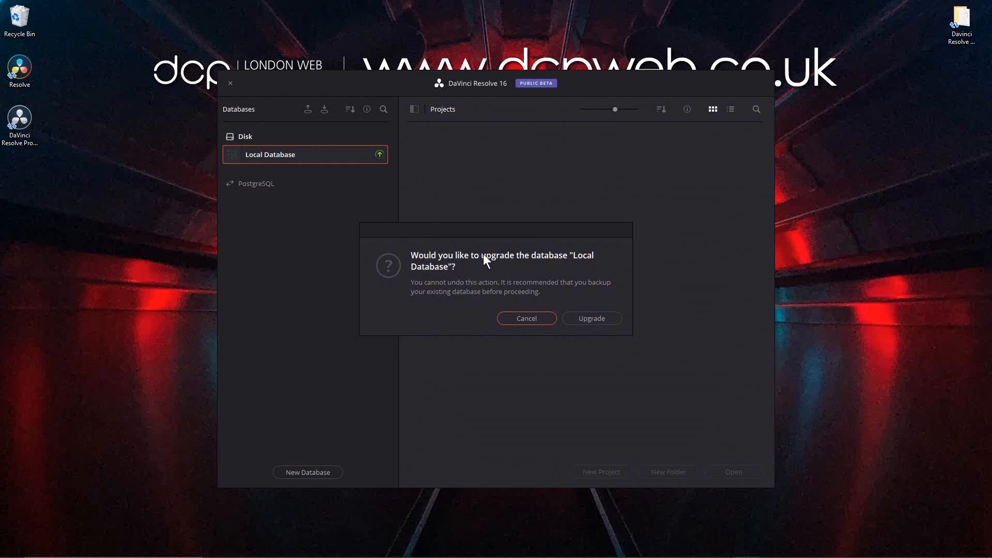
pyautogui.moveTo(475, 270)
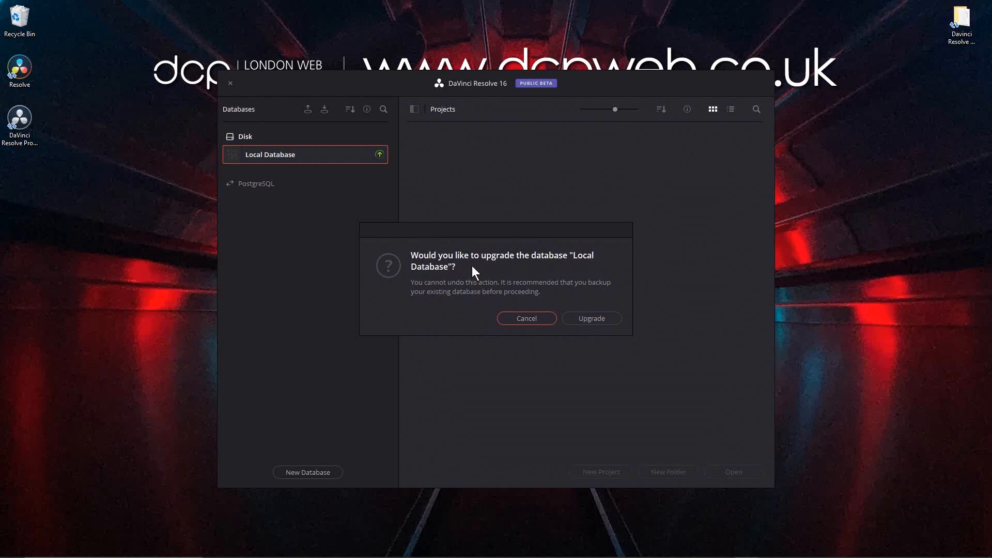
pyautogui.moveTo(498, 288)
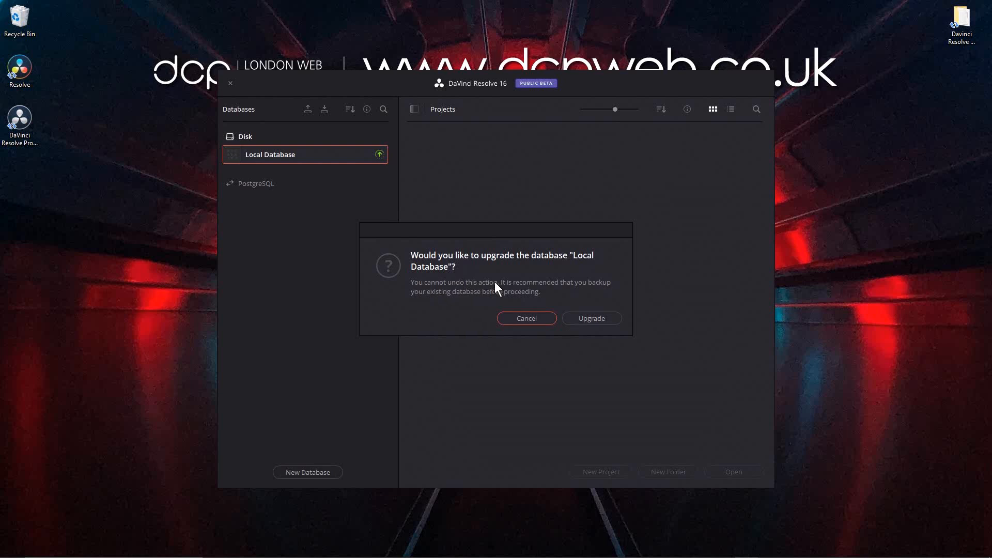
pyautogui.moveTo(475, 302)
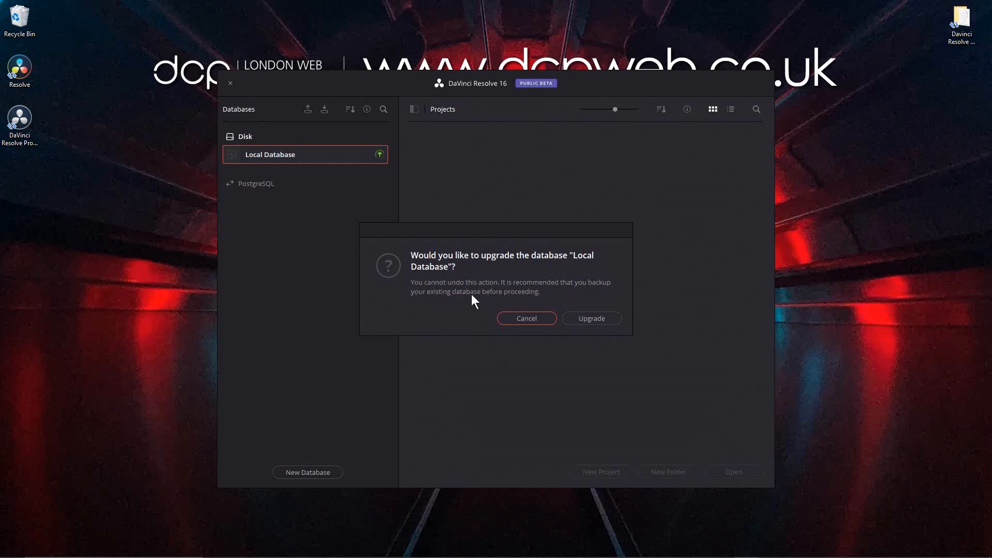
pyautogui.moveTo(266, 150)
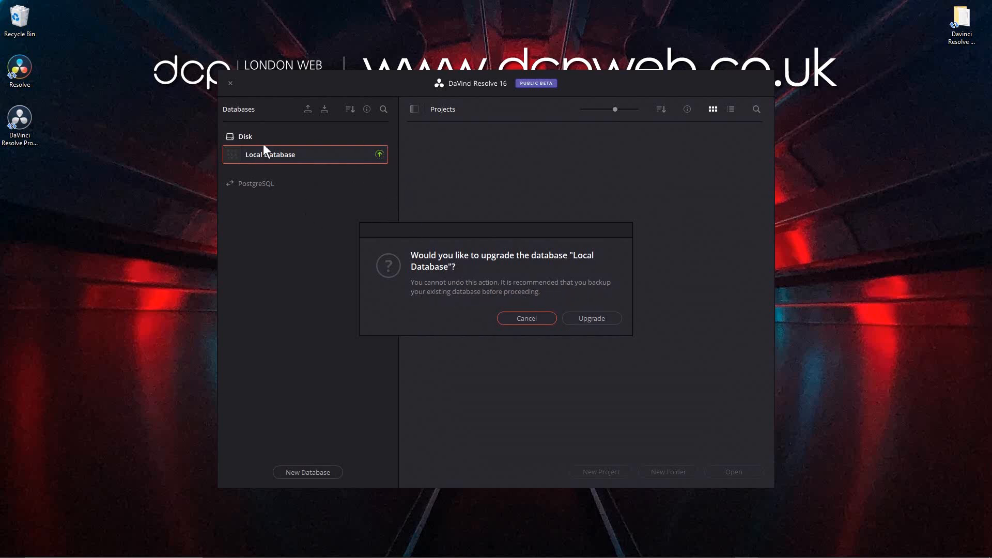
pyautogui.moveTo(494, 164)
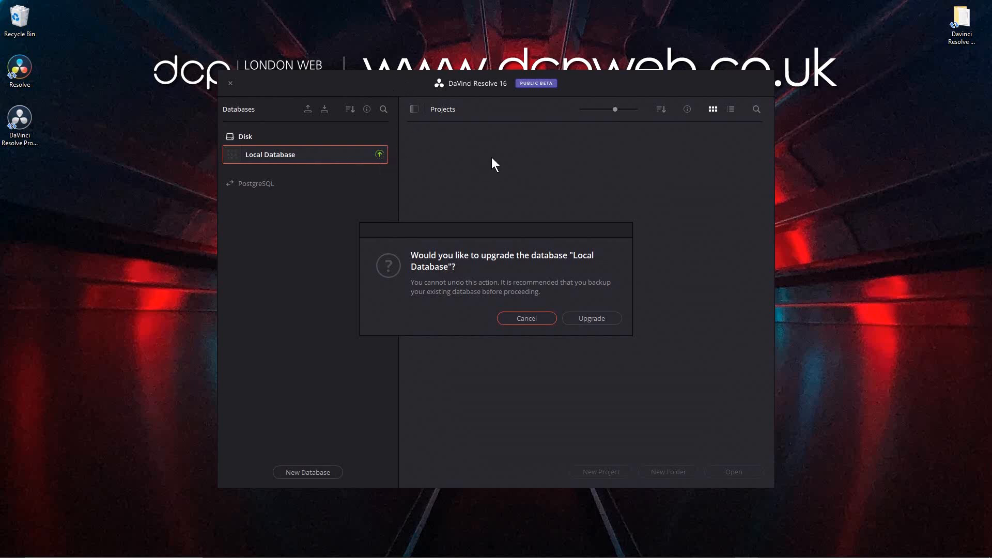
pyautogui.moveTo(112, 188)
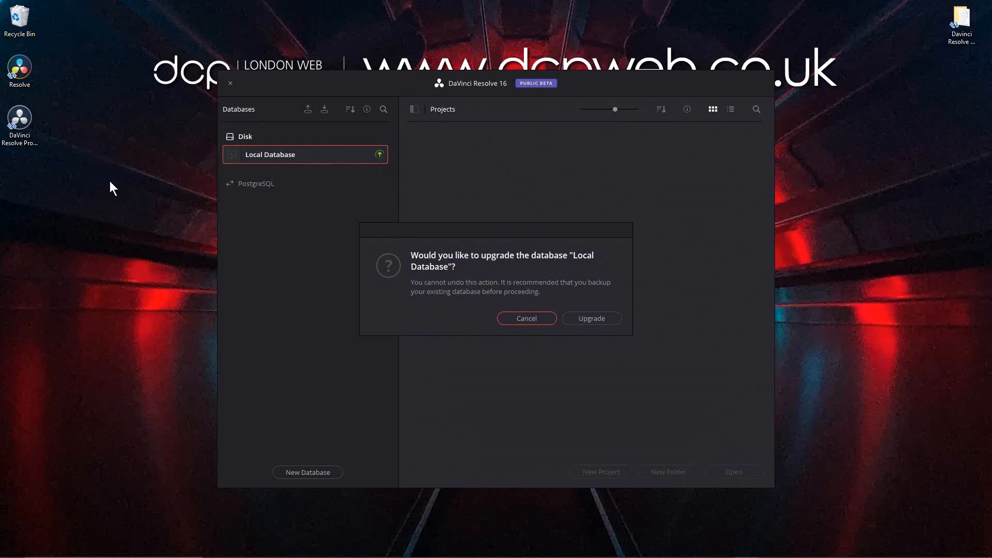
pyautogui.moveTo(248, 167)
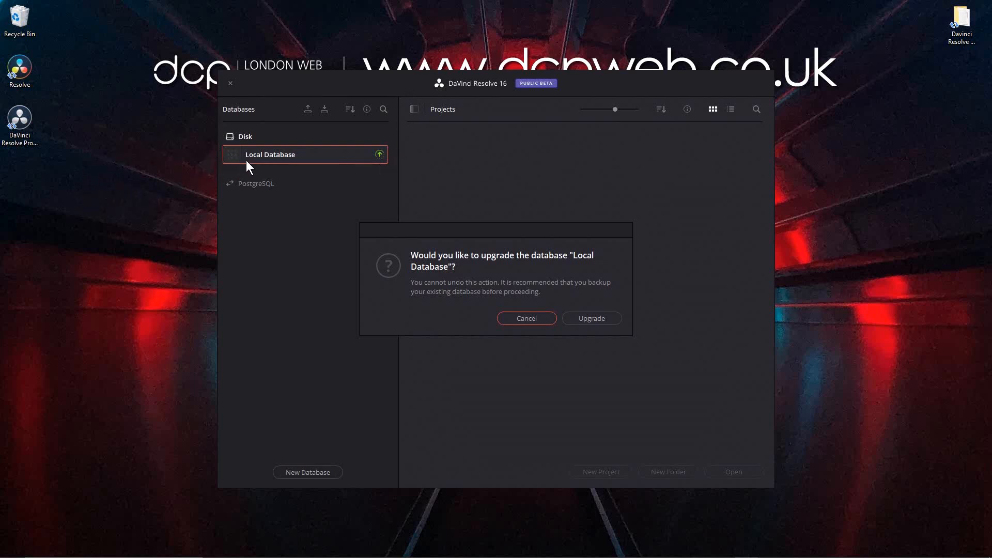
pyautogui.moveTo(642, 259)
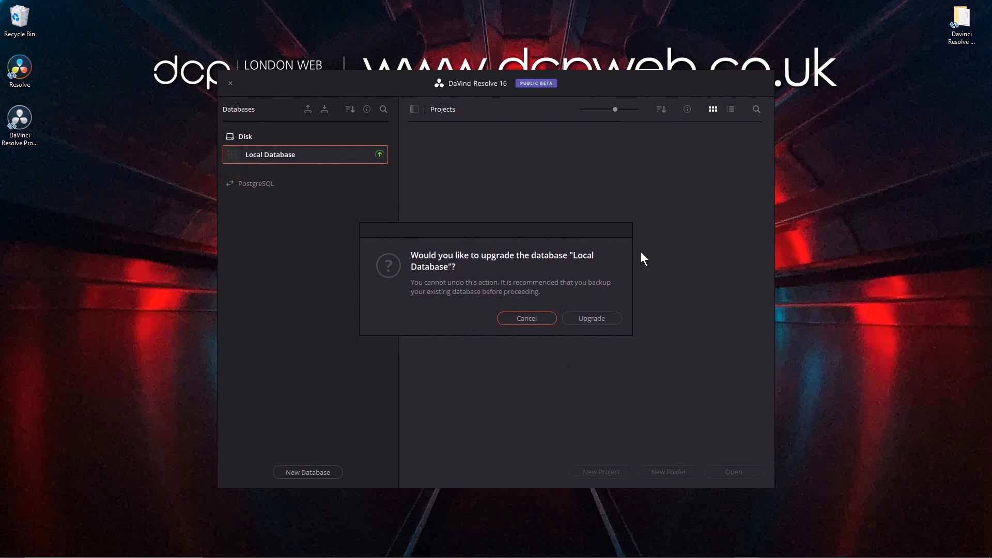
pyautogui.moveTo(88, 264)
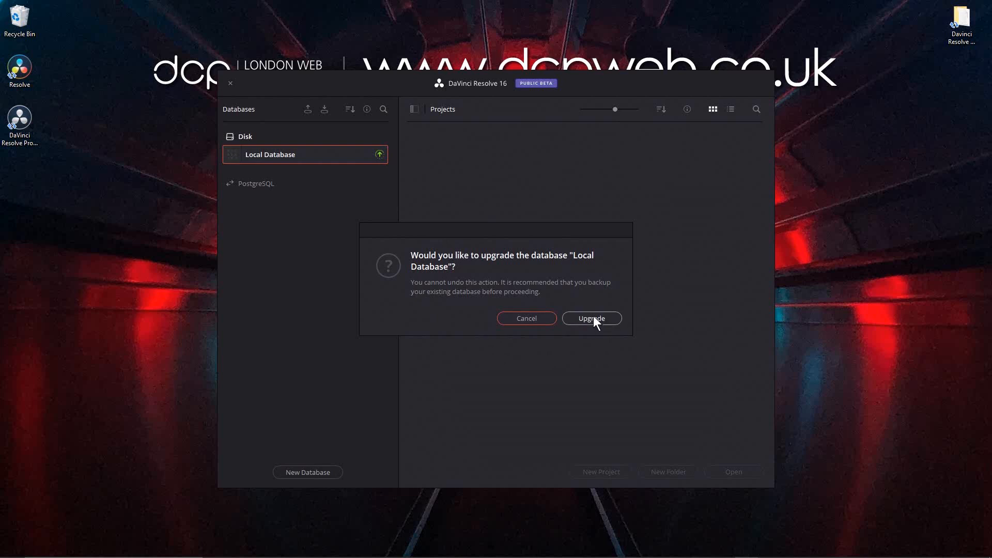
# Confirm the Local Database upgrade in the project manager
pyautogui.click(590, 318)
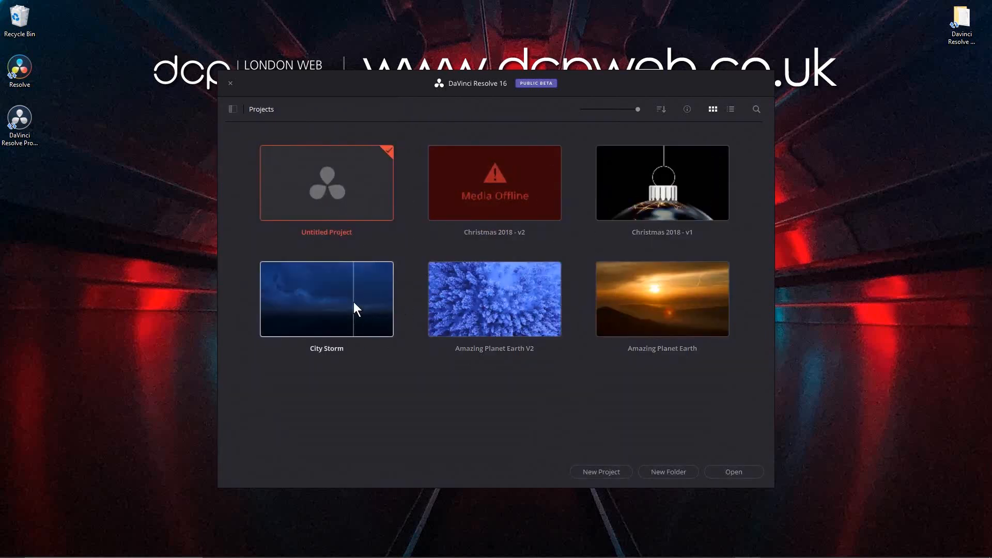
pyautogui.moveTo(614, 188)
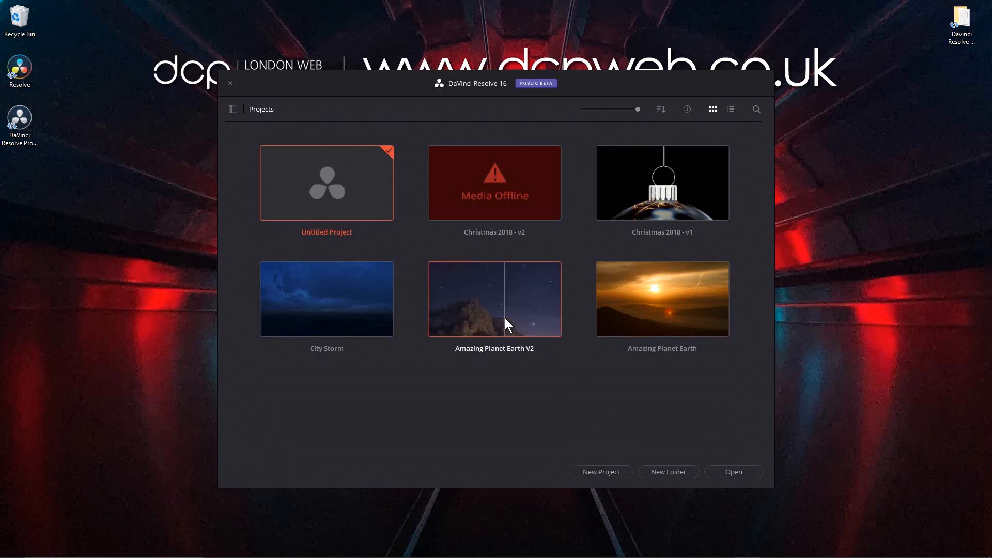
# Open the Amazing Planet Earth V2 project from the Project Manager
pyautogui.doubleClick(494, 299)
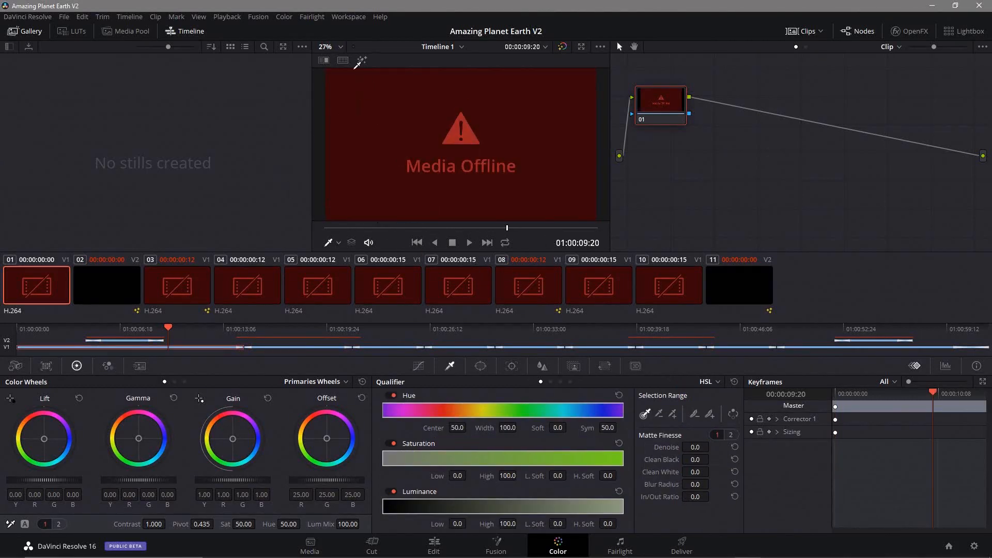
pyautogui.moveTo(353, 540)
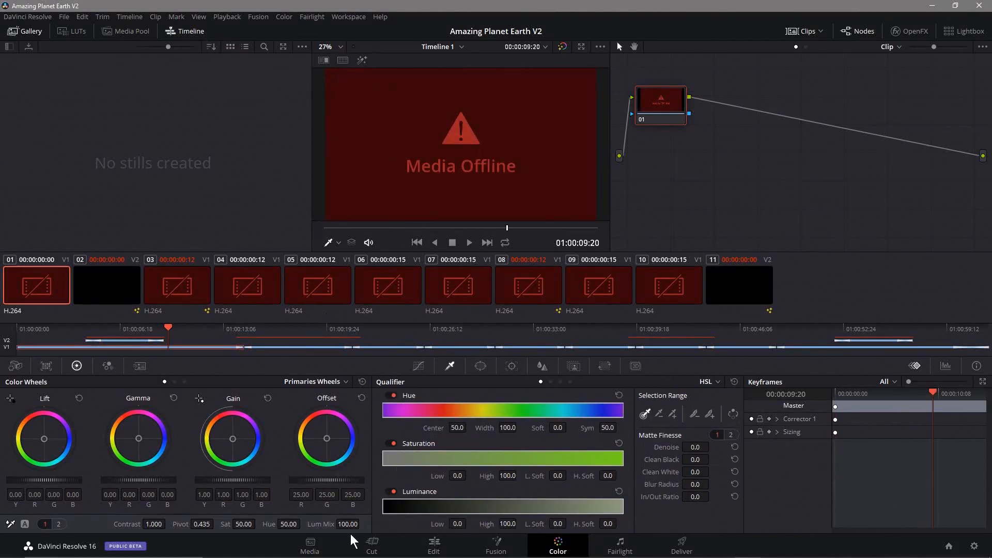
# Switch from the Cut page to Edit and back, then move the playhead near the timeline start
pyautogui.click(371, 546)
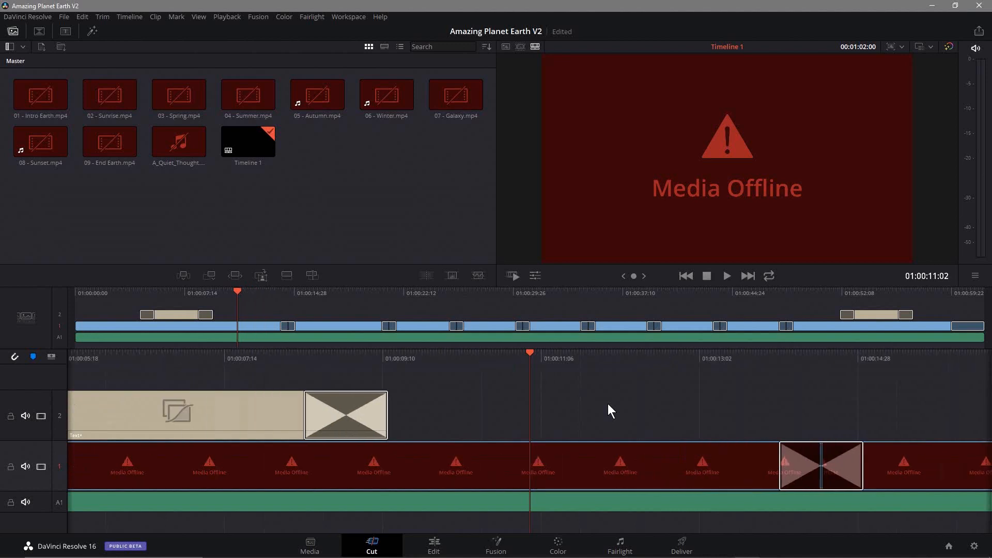
pyautogui.click(433, 546)
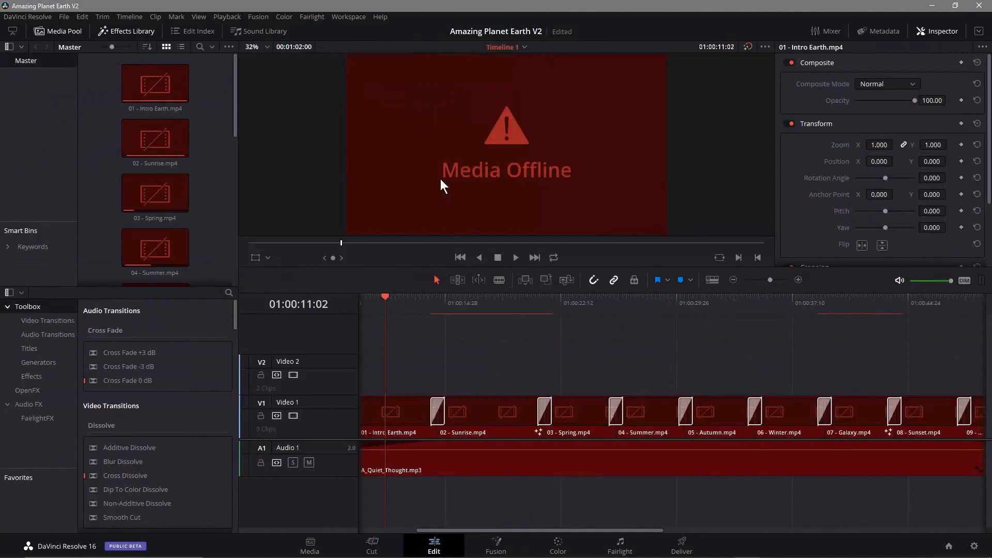
pyautogui.moveTo(380, 547)
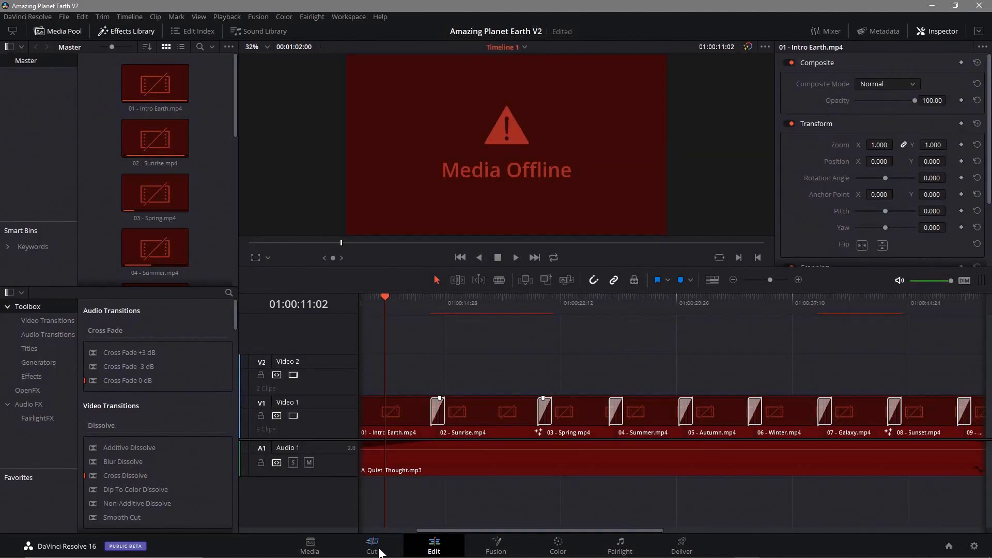
pyautogui.click(371, 545)
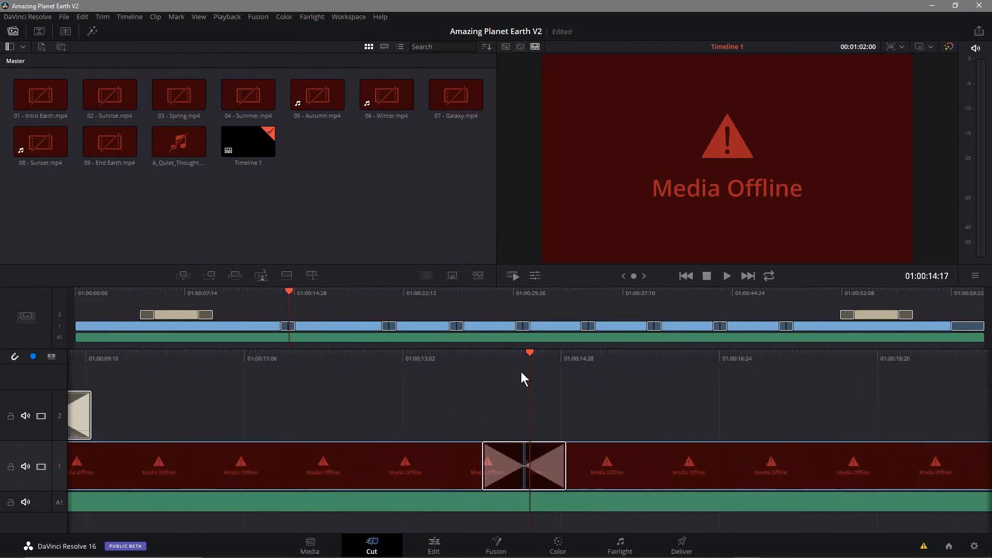
pyautogui.click(685, 275)
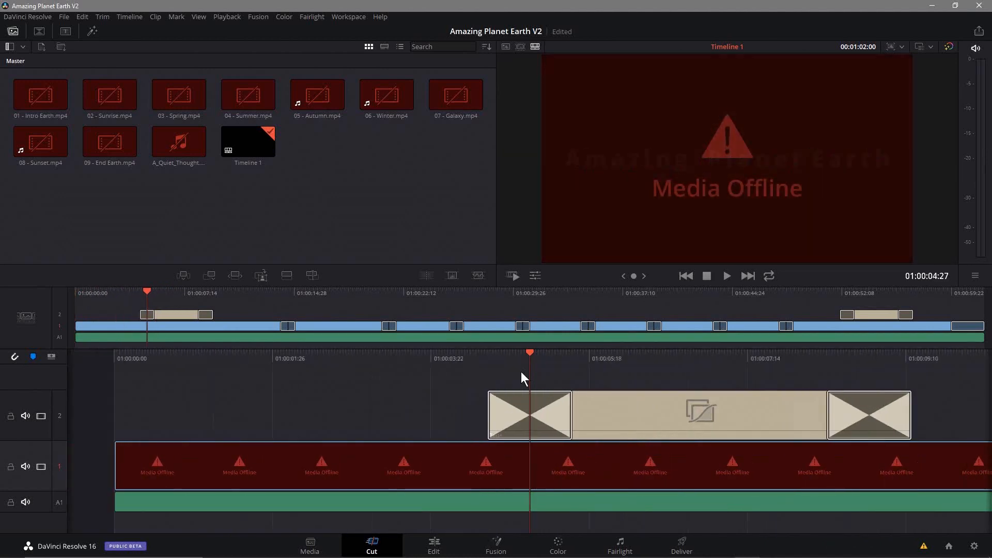
pyautogui.moveTo(408, 434)
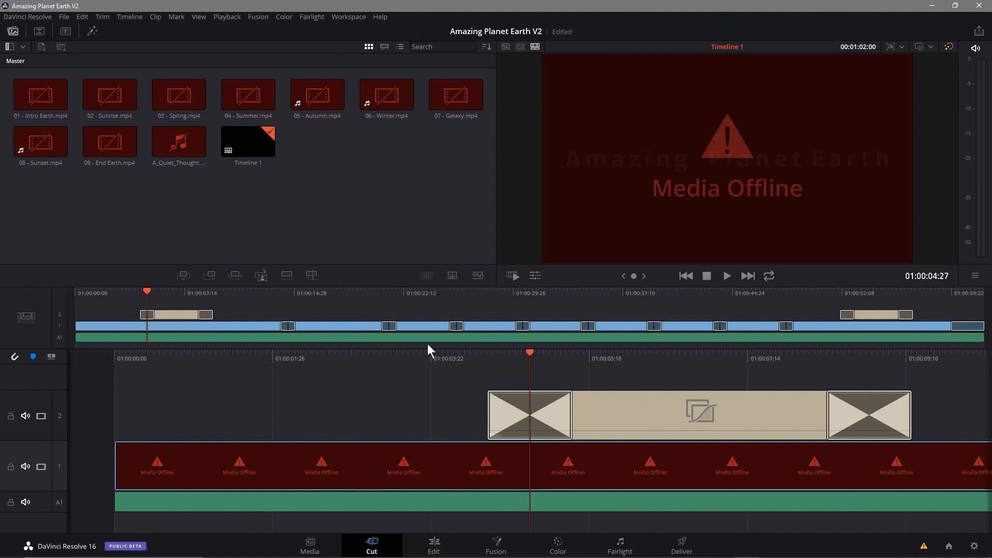
pyautogui.moveTo(843, 146)
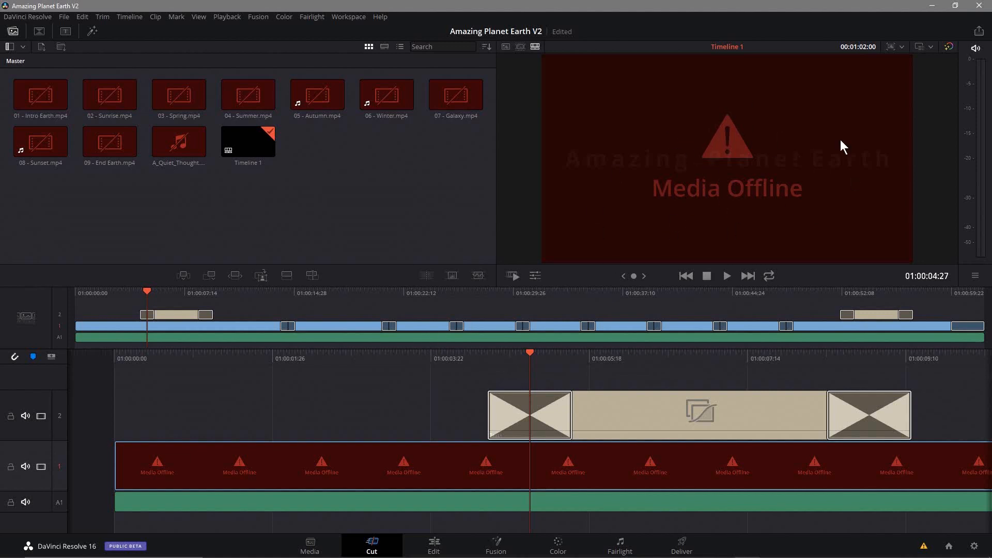
pyautogui.moveTo(654, 211)
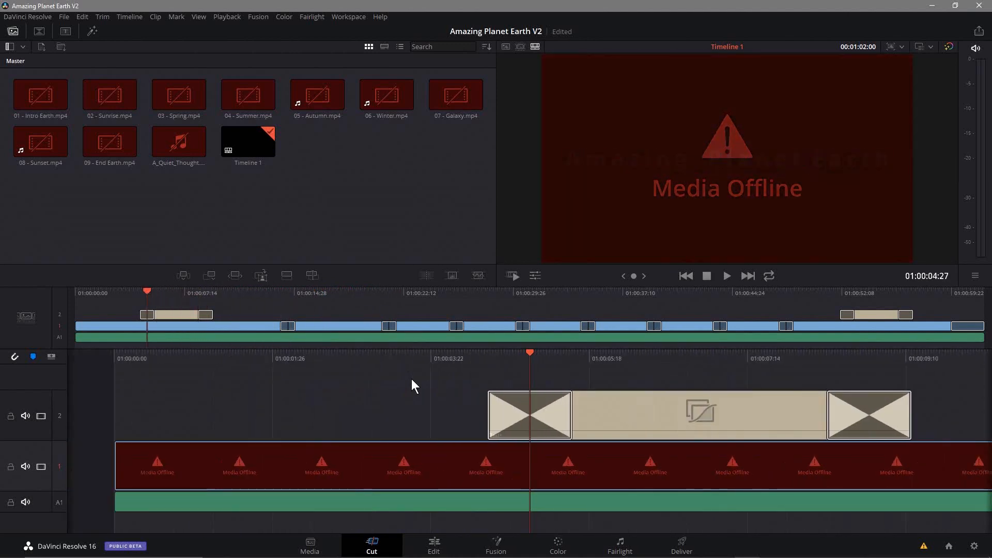
pyautogui.moveTo(850, 82)
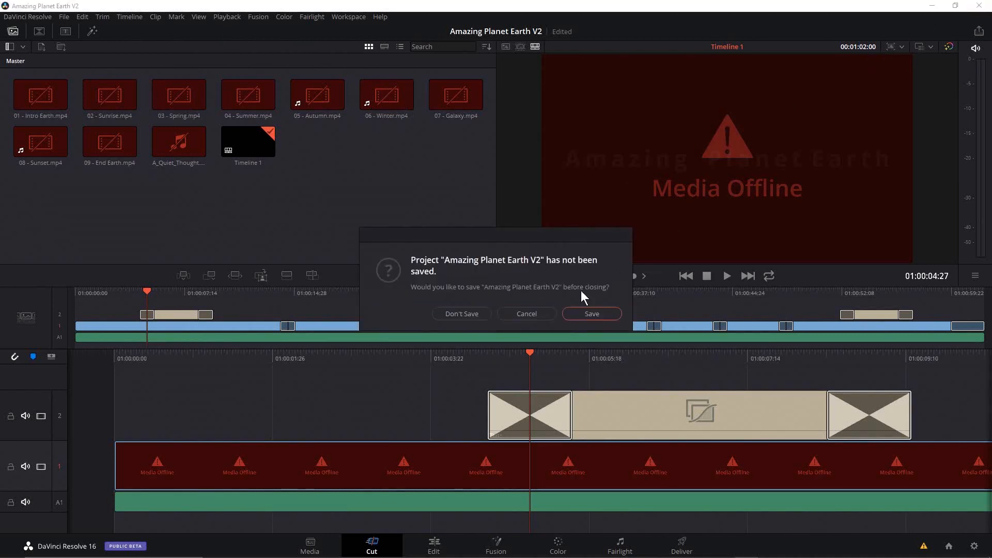
# Choose Don't Save to close DaVinci Resolve without saving the project
pyautogui.click(462, 313)
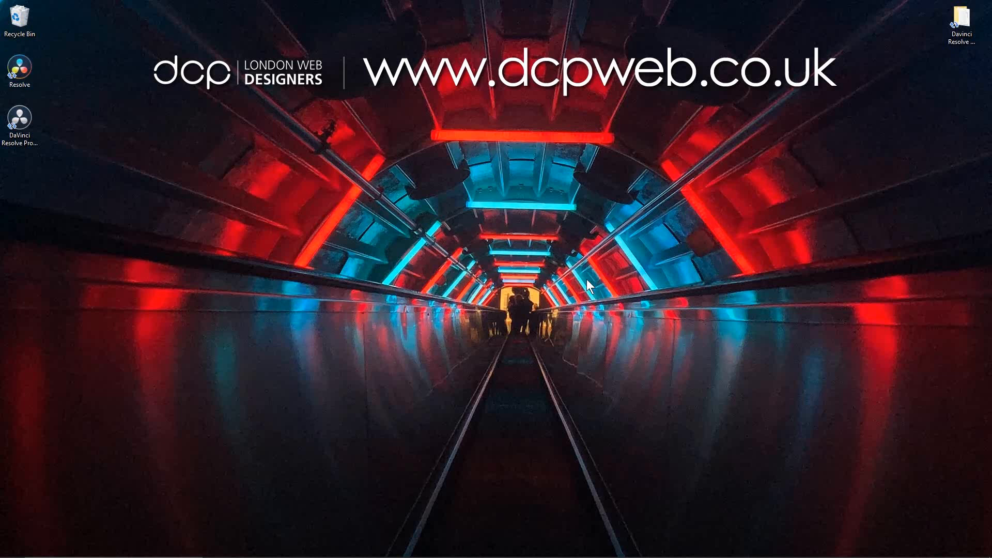
pyautogui.moveTo(500, 256)
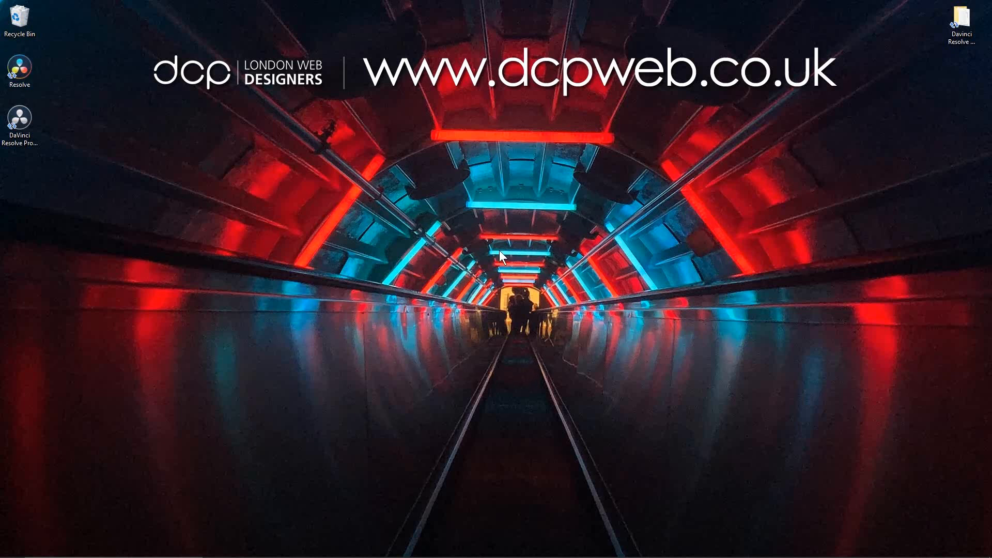
pyautogui.moveTo(512, 256)
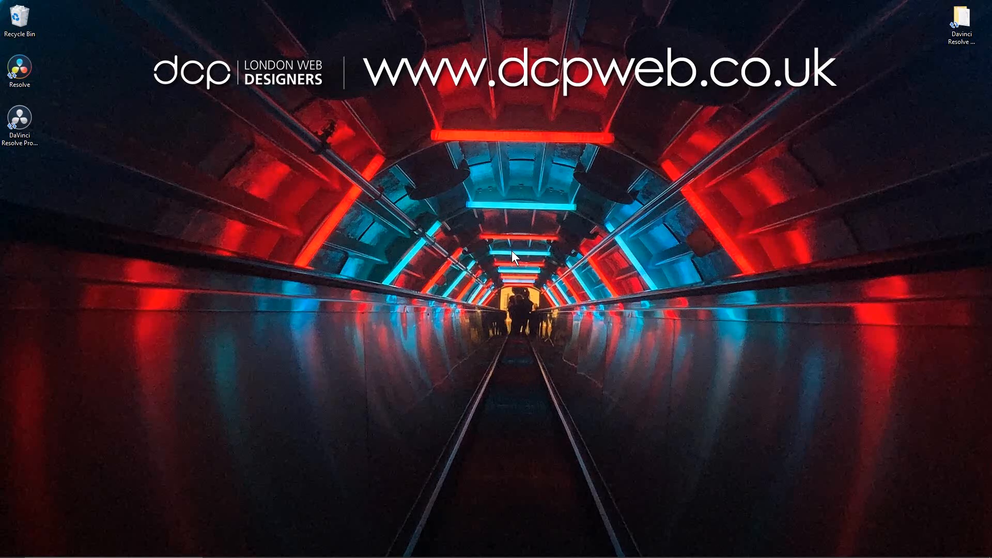